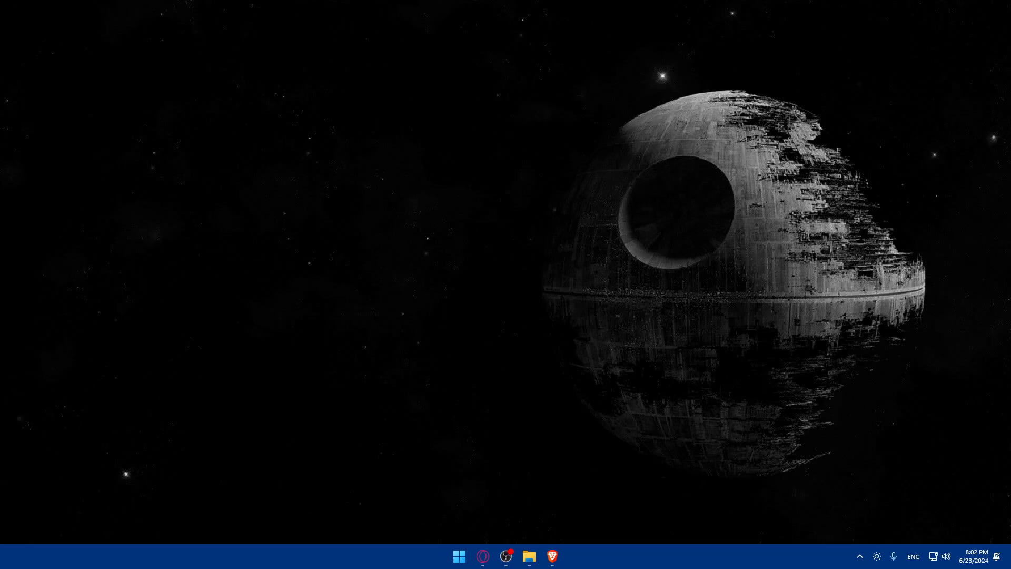
Launch Brave and begin entering a website address in a new tab
left_click(551, 556)
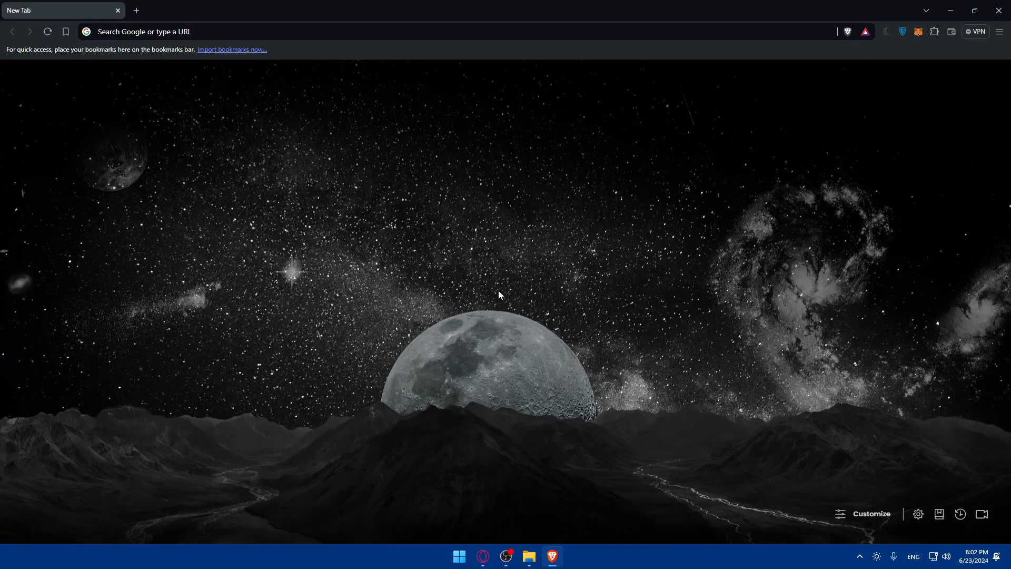
mouse_move(208, 28)
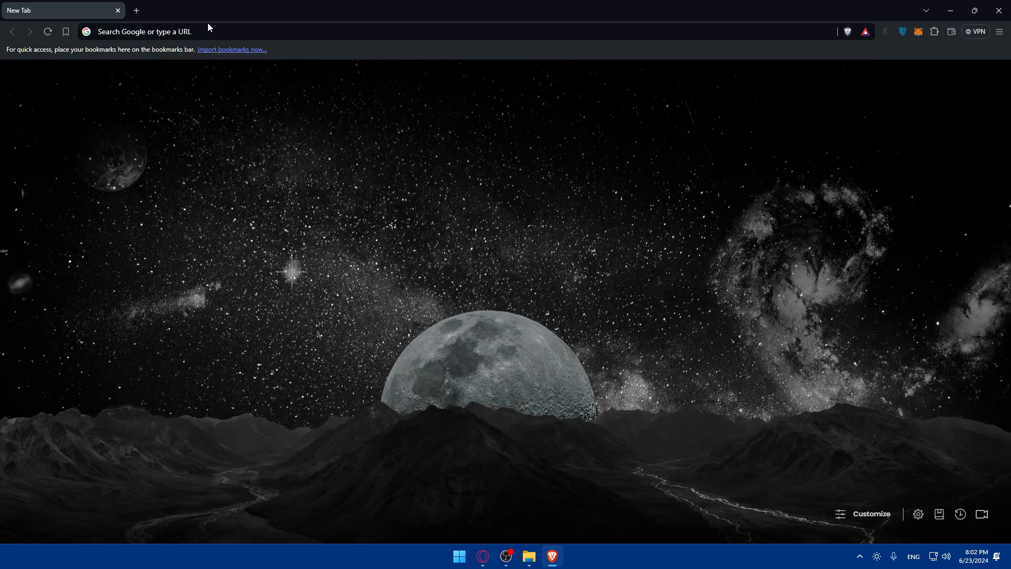
left_click(142, 31)
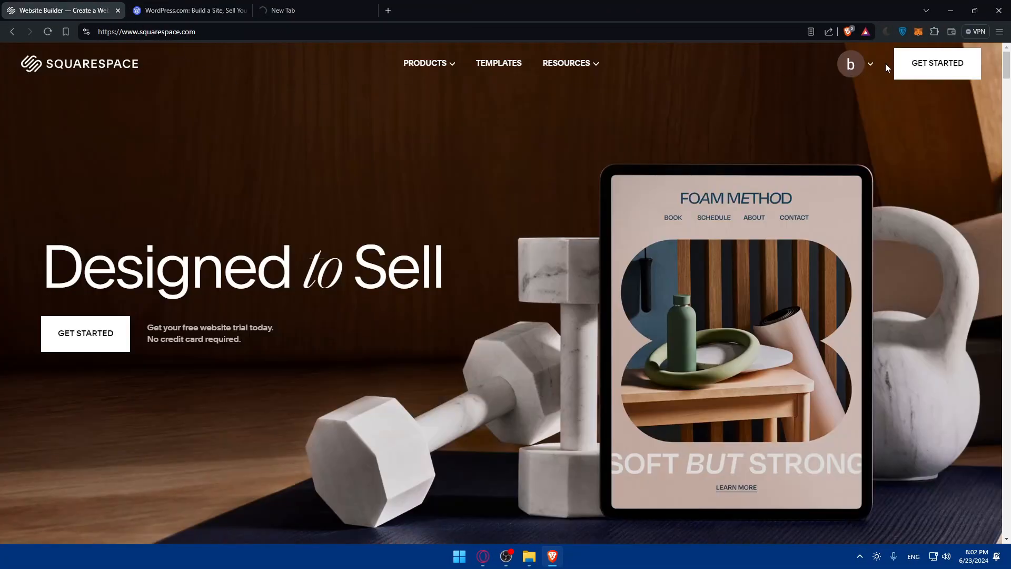
Sign in to WordPress.com with the Google account, then return to the Squarespace dashboard listing Omixgaming
left_click(870, 64)
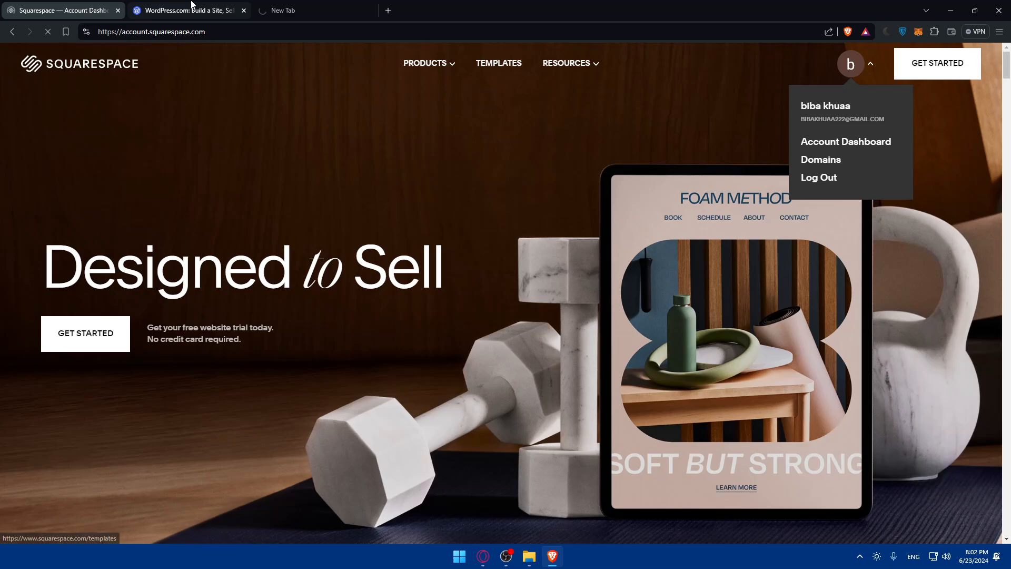
left_click(188, 11)
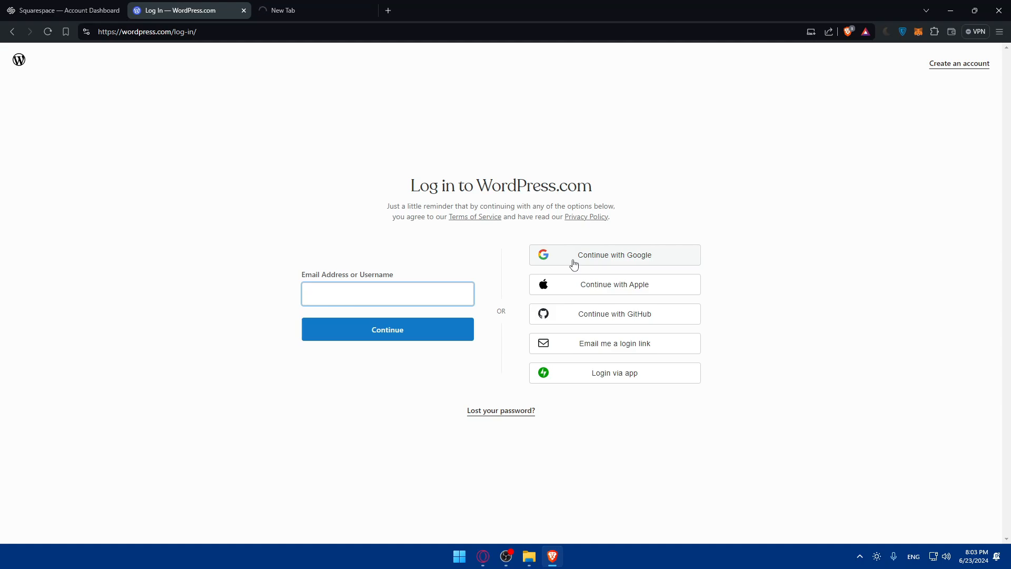
left_click(613, 255)
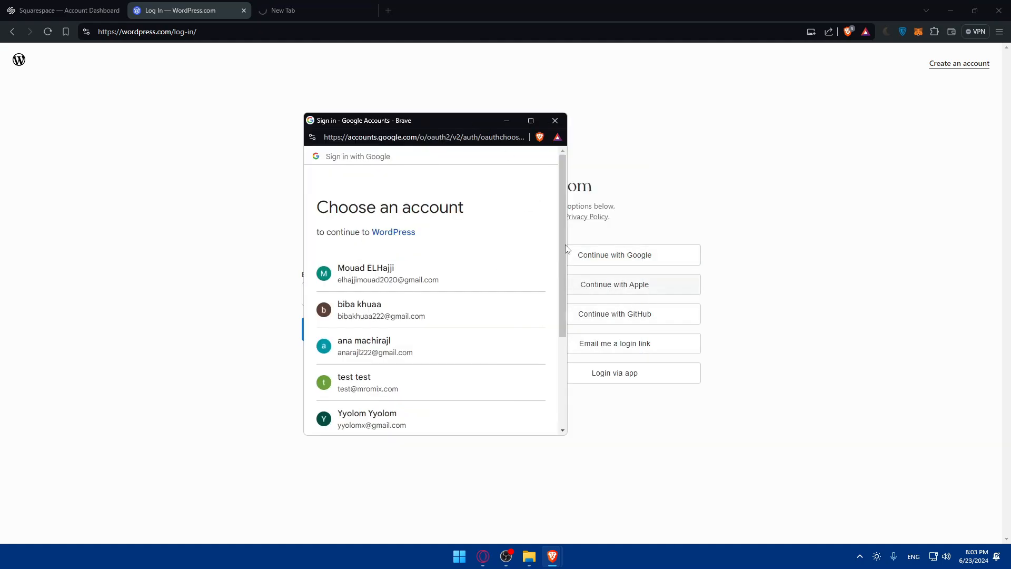
left_click(380, 310)
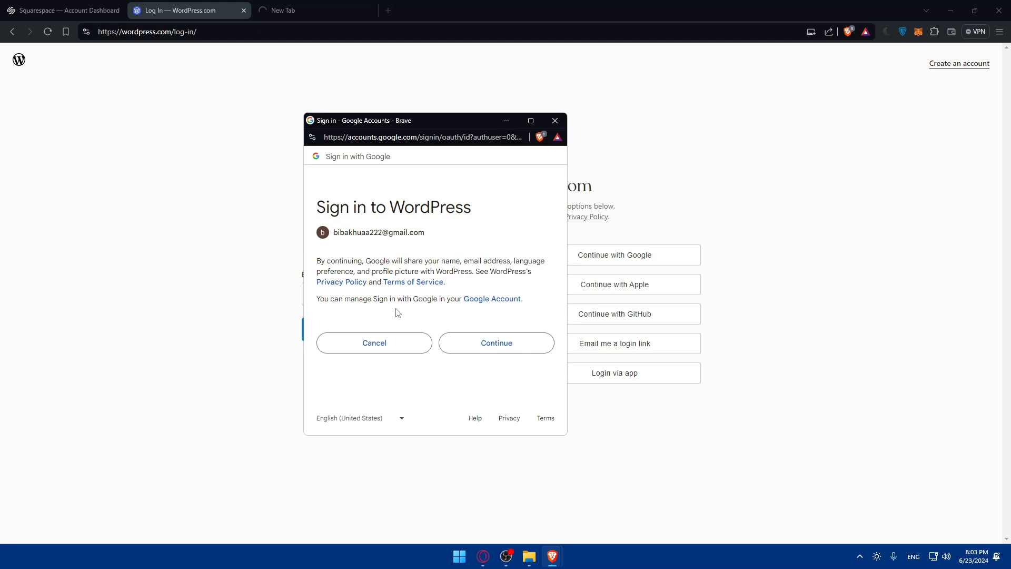
left_click(496, 342)
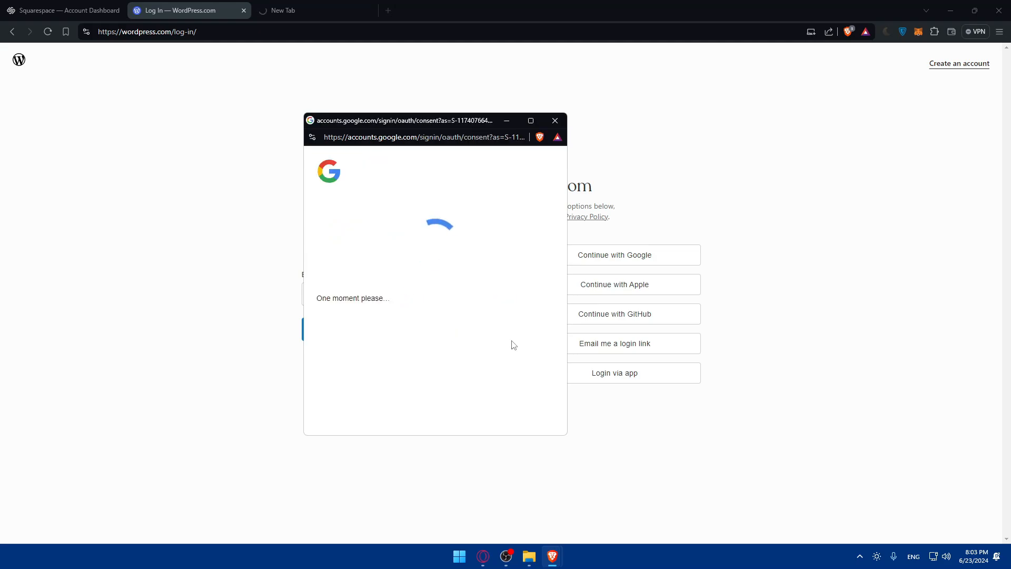
left_click(61, 10)
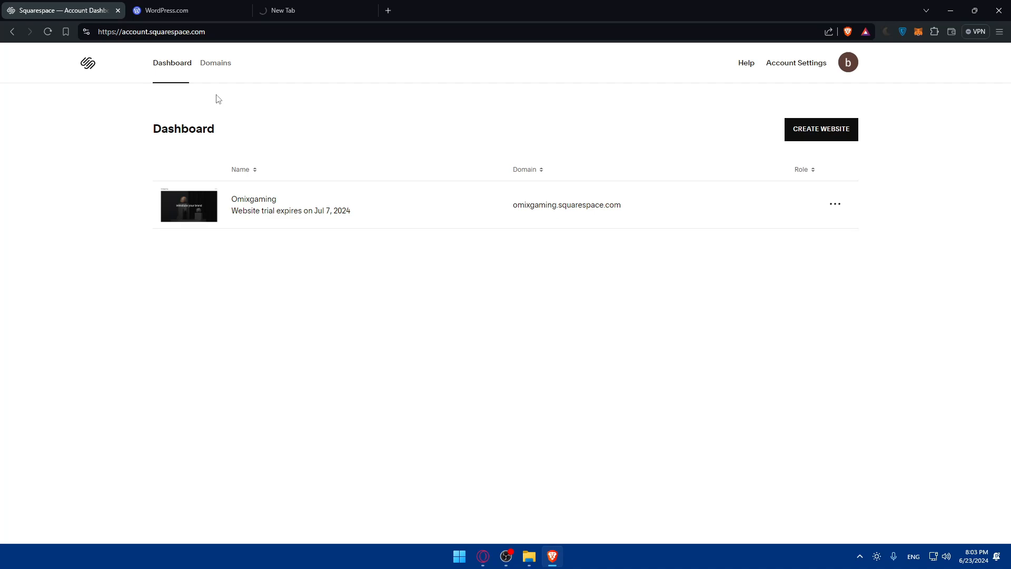
Peek at the WordPress My Home hub, then show the Squarespace Domains page with no domains
left_click(183, 10)
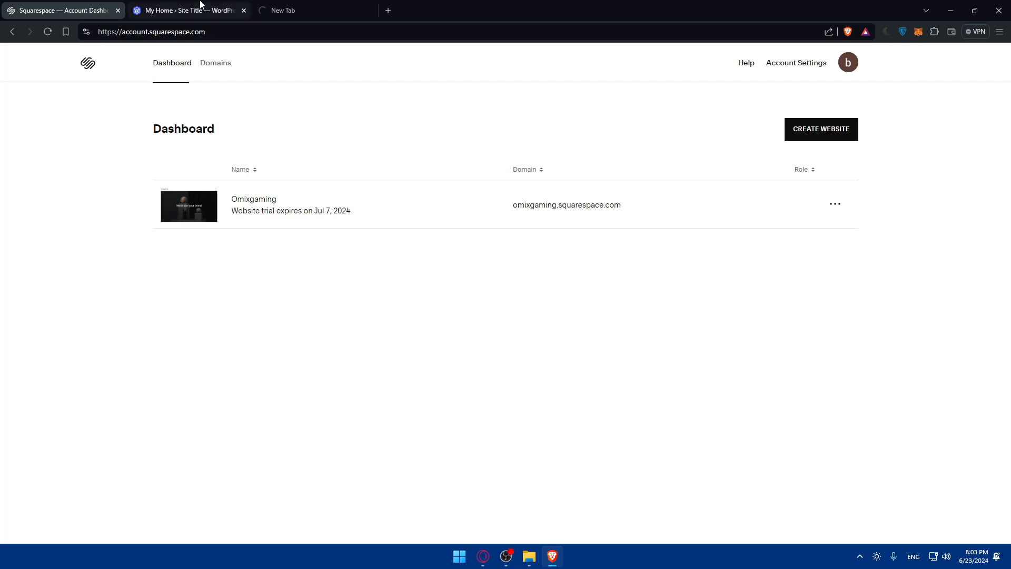
left_click(187, 11)
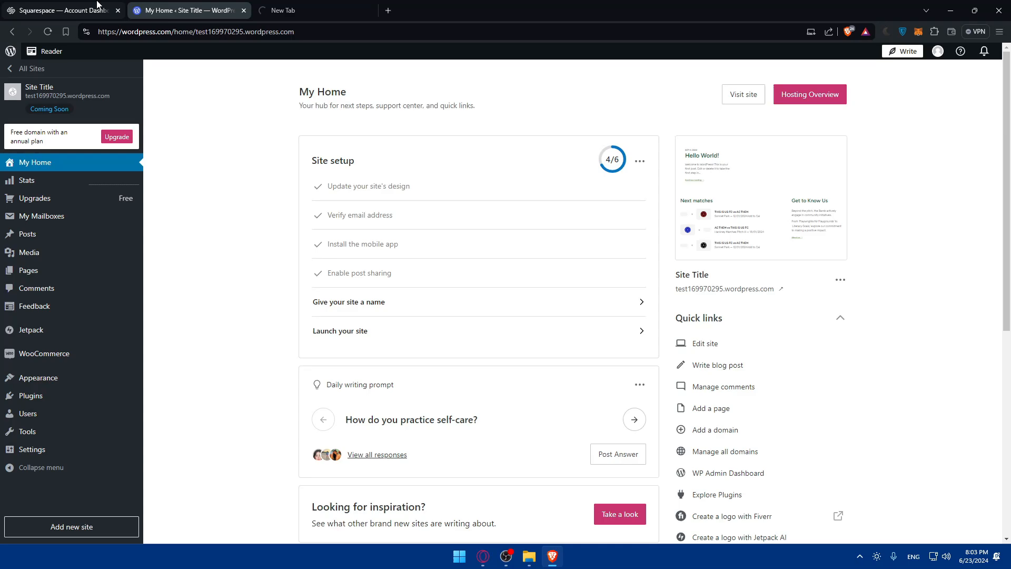
left_click(58, 11)
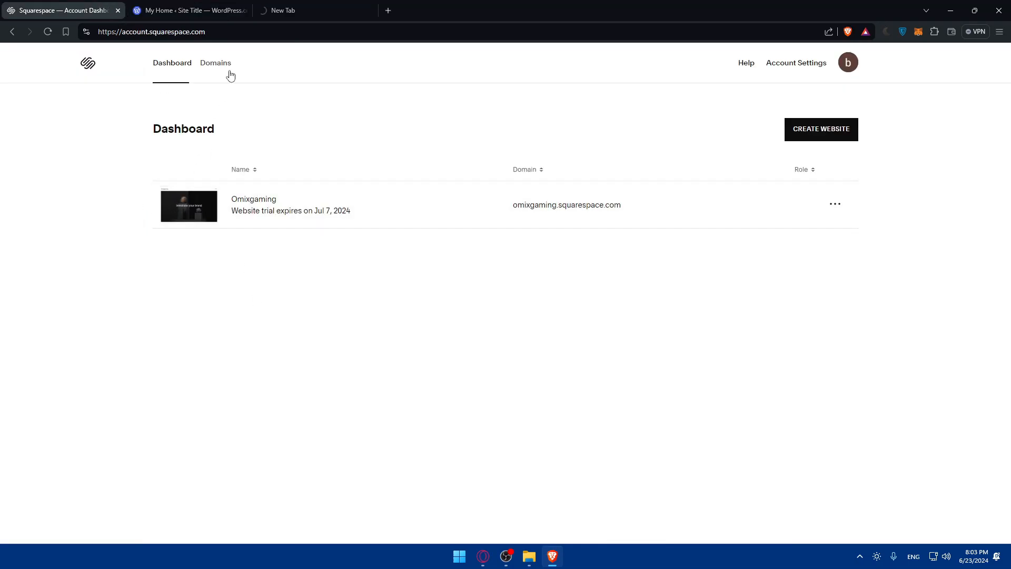
left_click(215, 62)
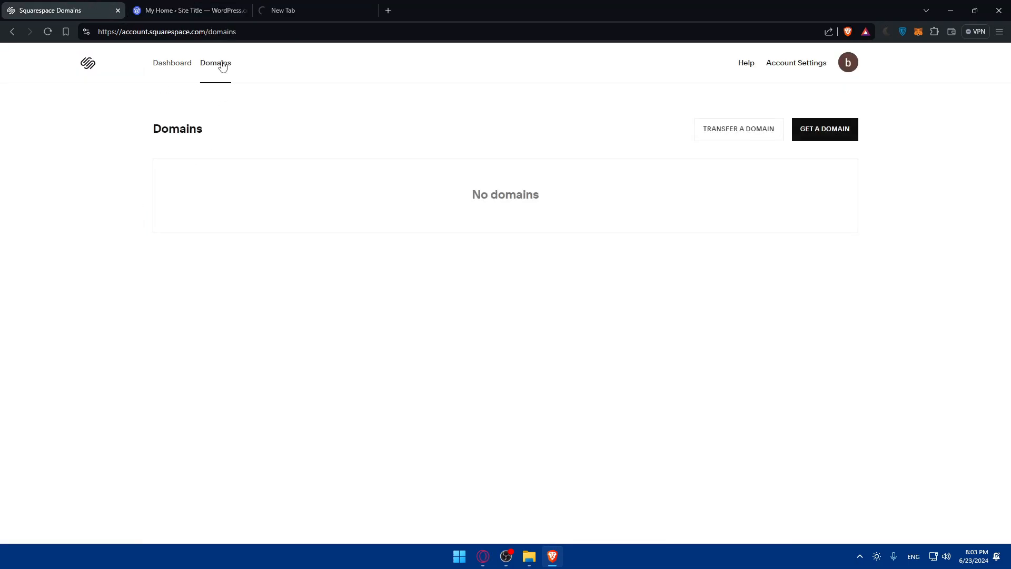
mouse_move(634, 214)
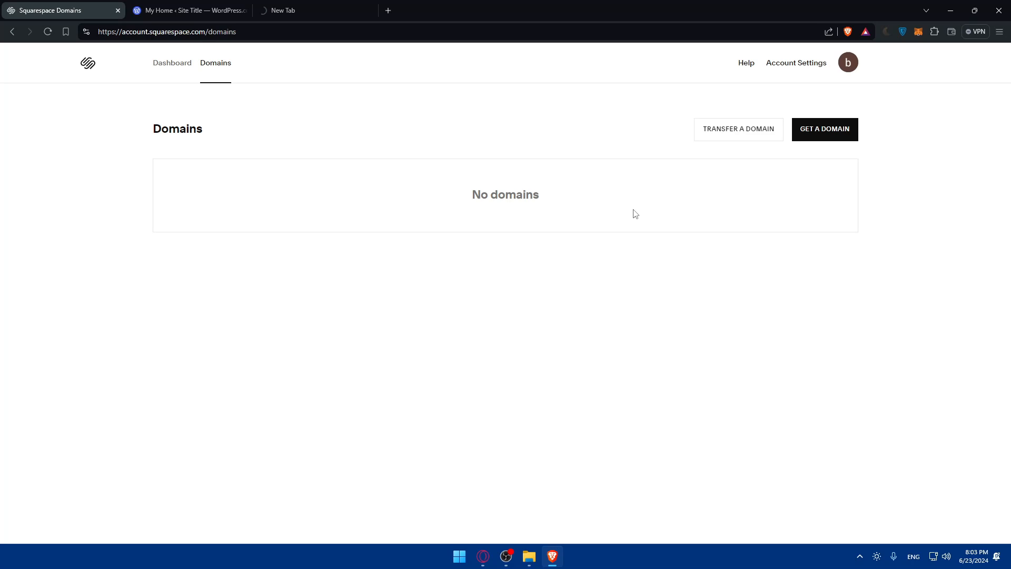
mouse_move(625, 219)
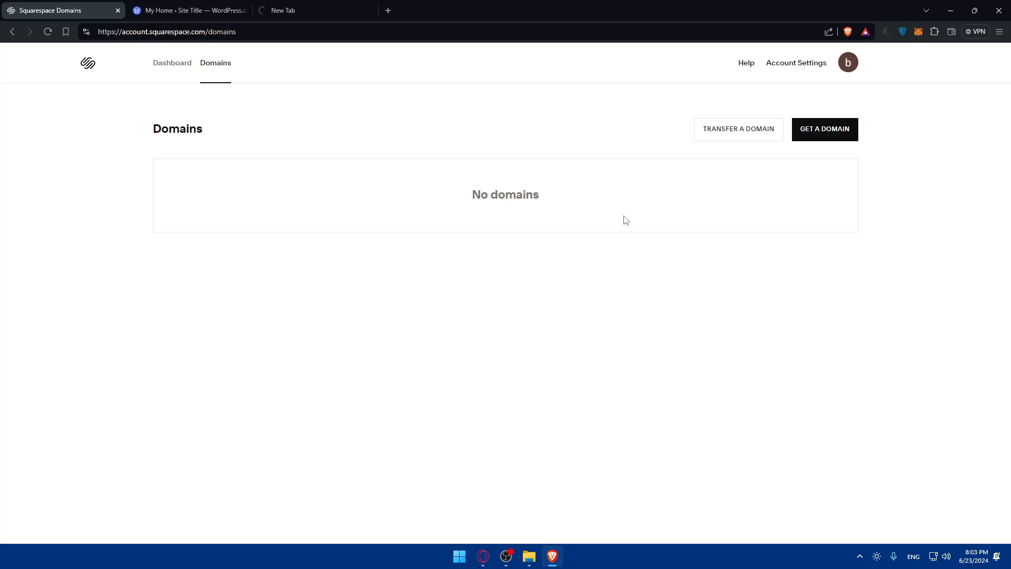
mouse_move(298, 287)
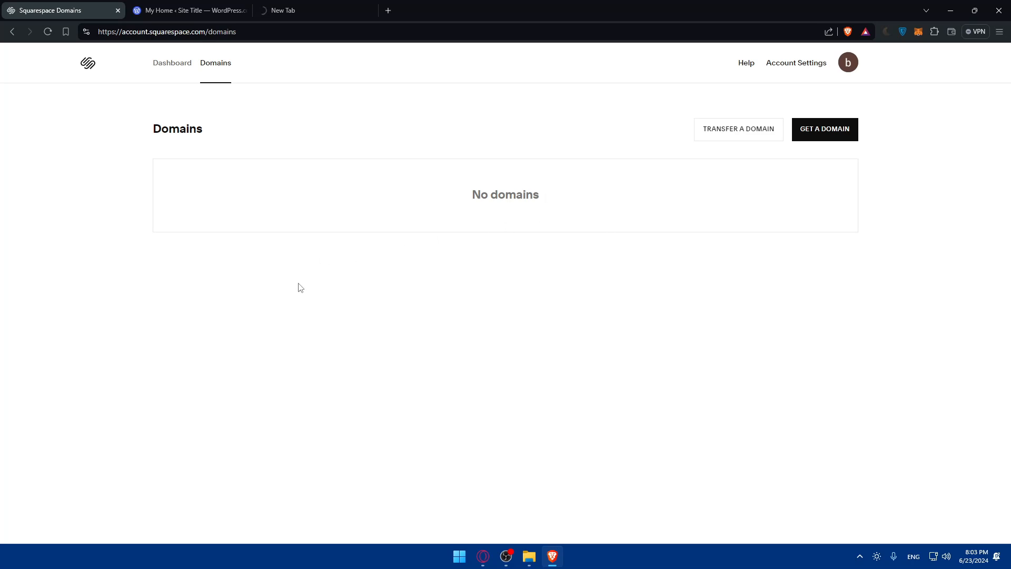
mouse_move(386, 235)
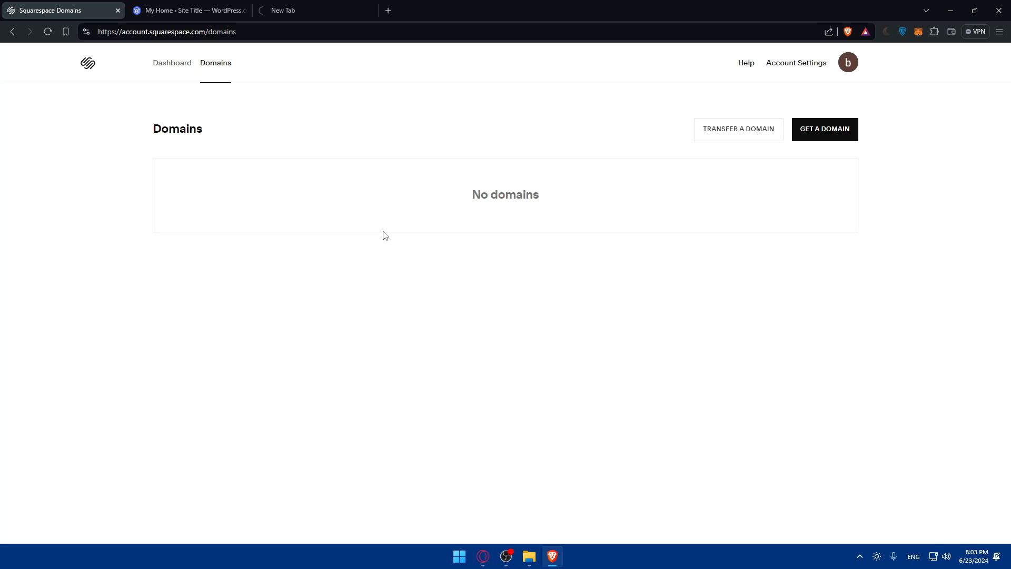
mouse_move(824, 129)
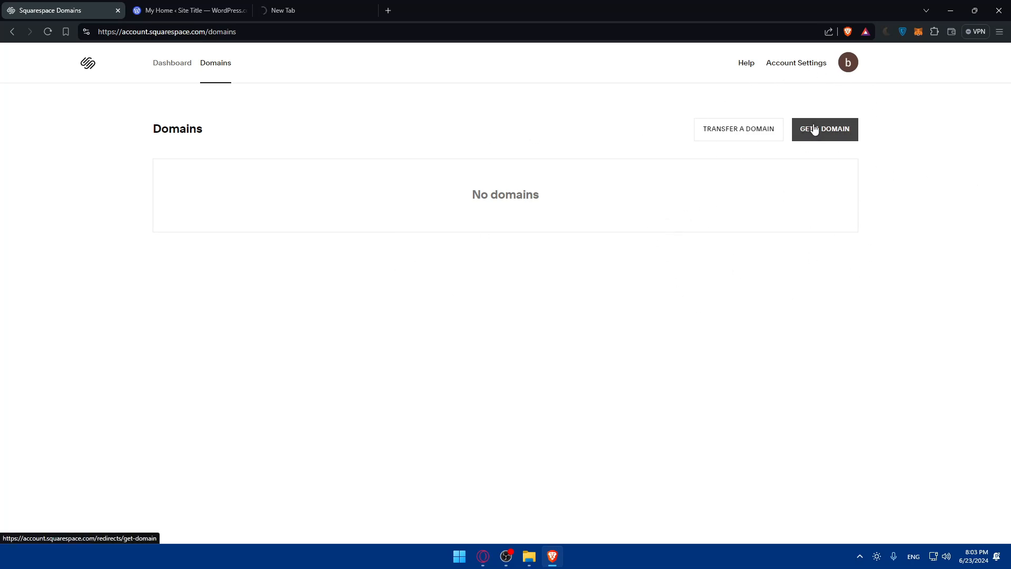
Search omixtester.com, add it to the cart and proceed to checkout at $12.00 for one year
left_click(824, 129)
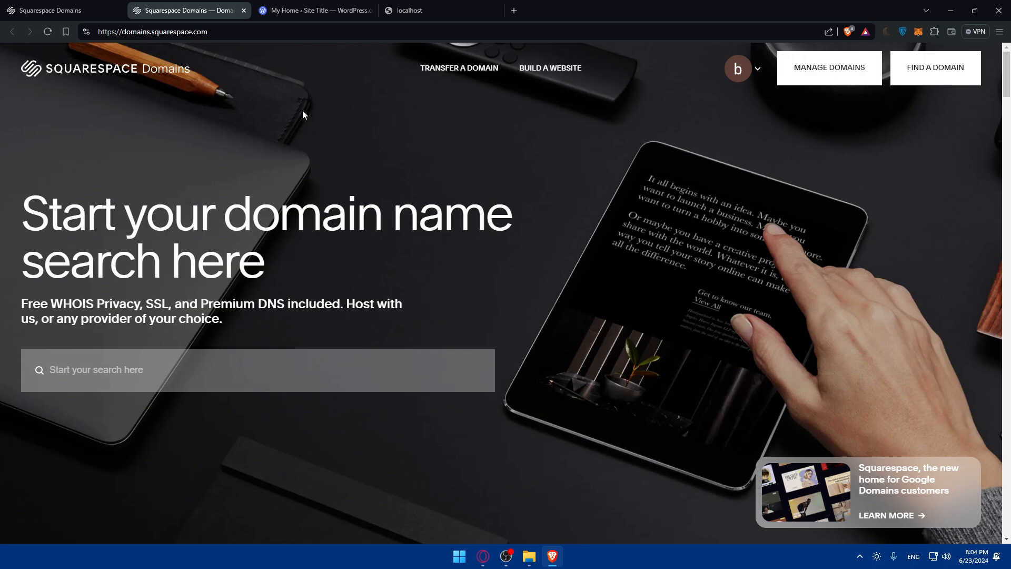
mouse_move(304, 94)
type("omixtester.com*")
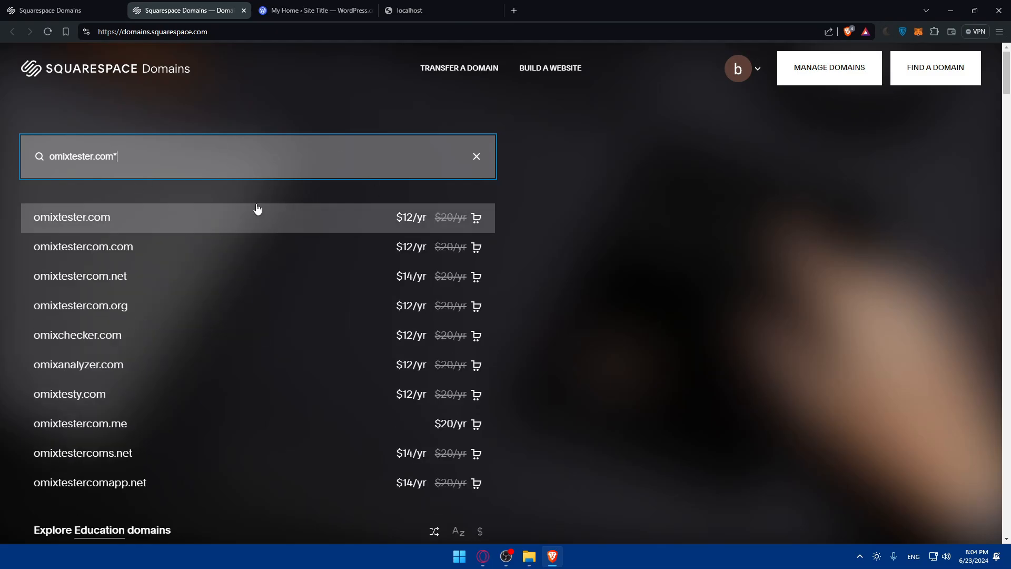
key("Backspace")
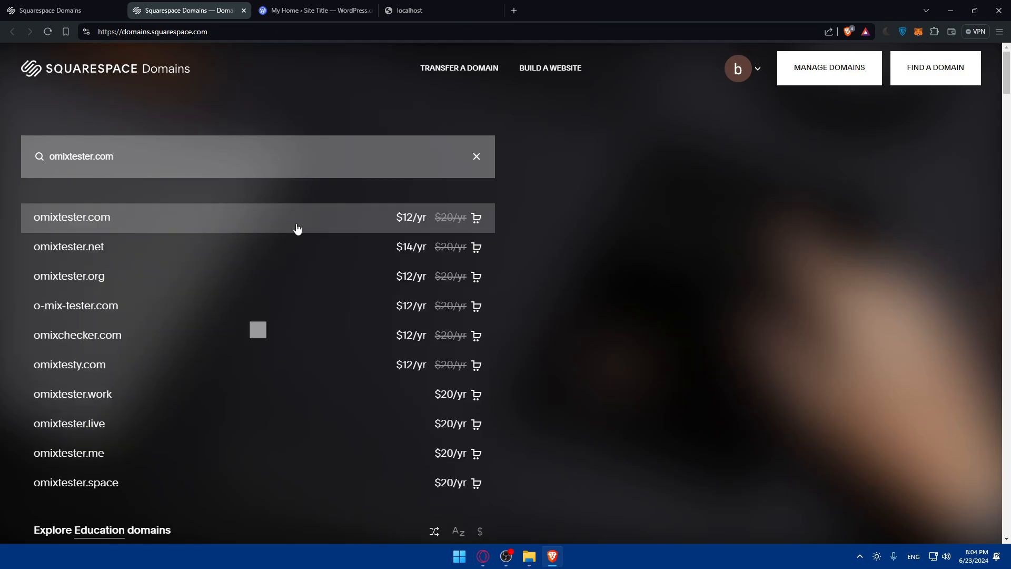
left_click(476, 217)
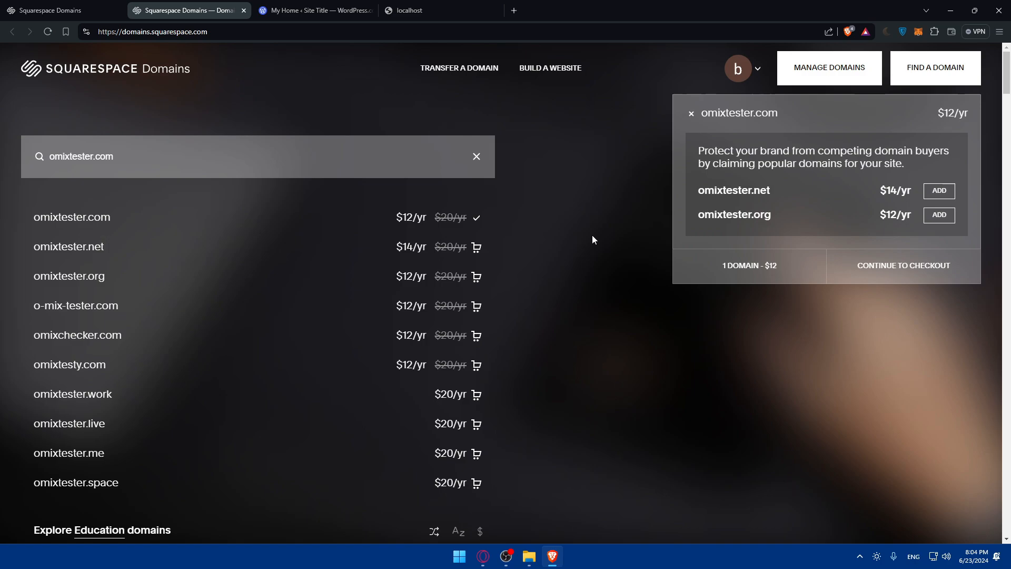
mouse_move(676, 273)
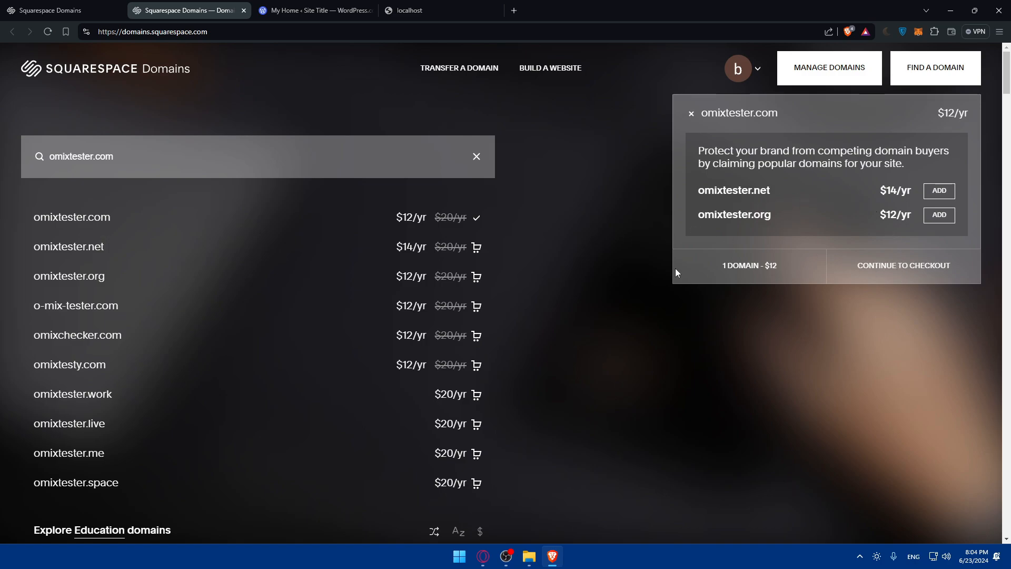
left_click(902, 266)
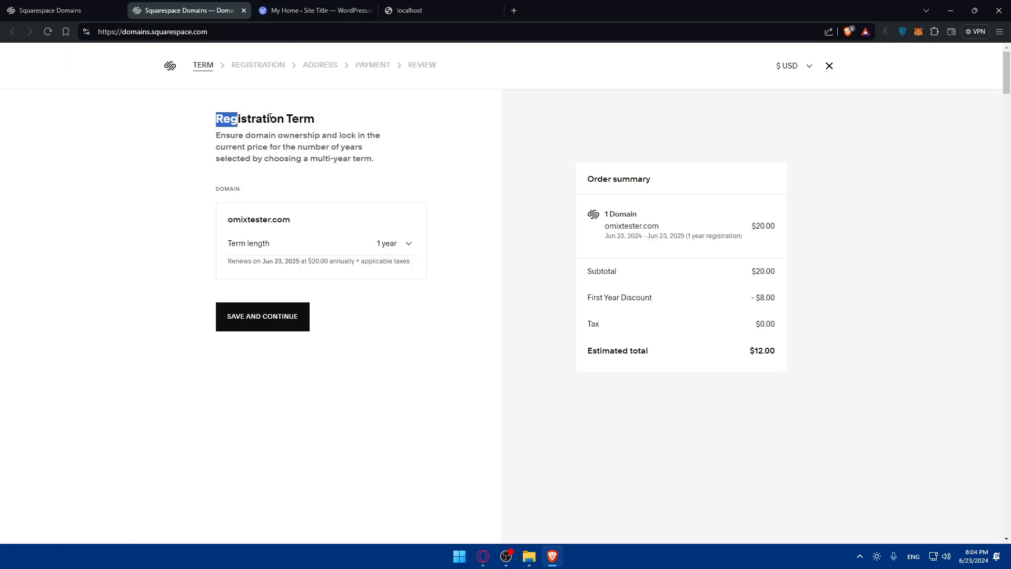
Try registration terms of 2, 10 and 7 years, then close the checkout back to the Domains page
left_click_drag(216, 135, 338, 135)
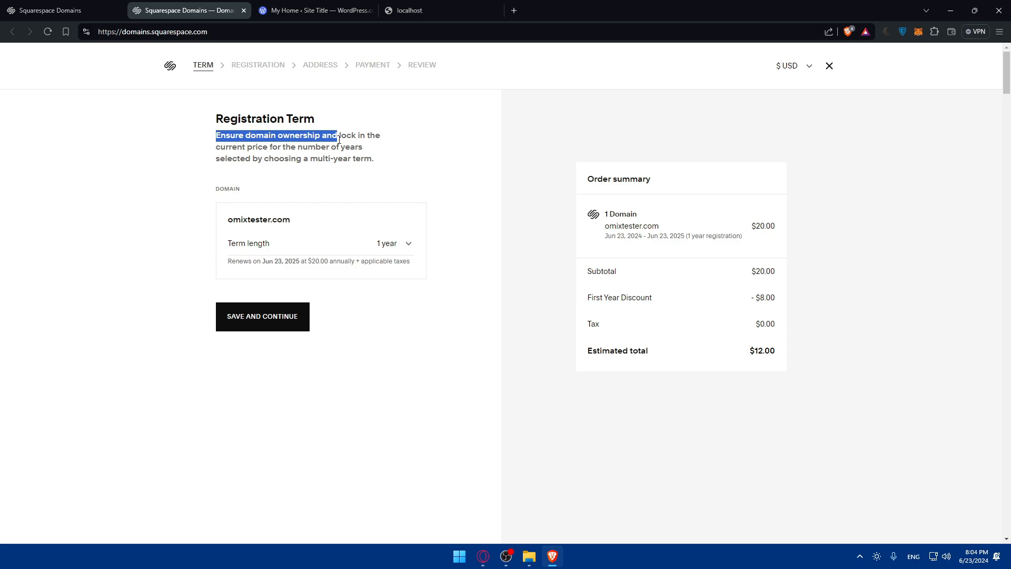
mouse_move(264, 173)
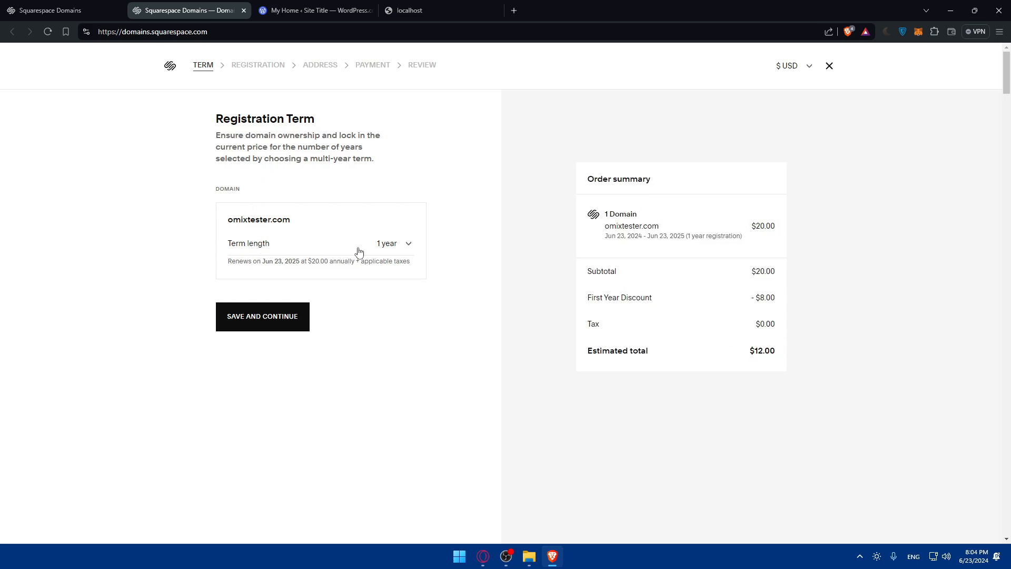
left_click(393, 243)
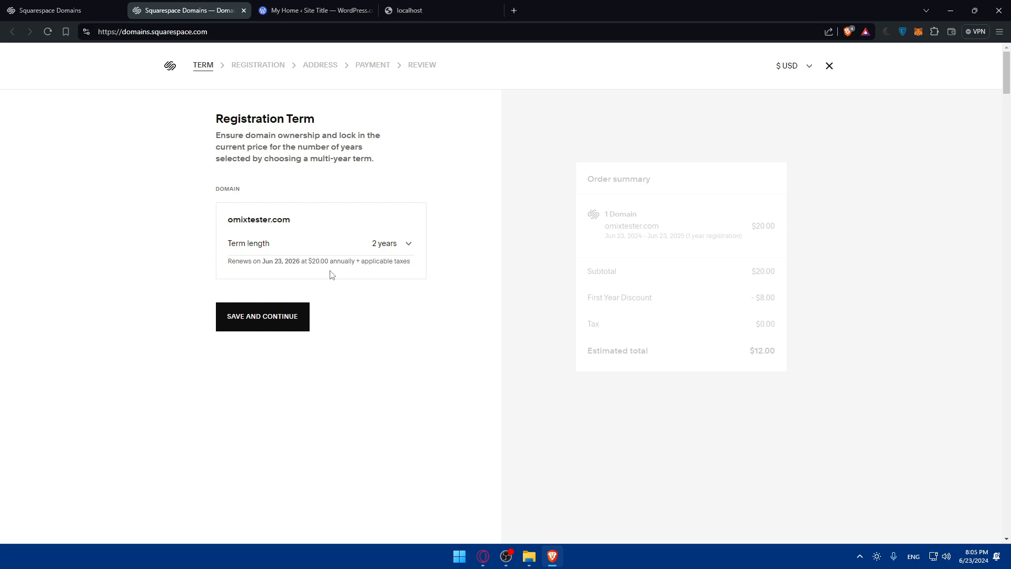
left_click(390, 244)
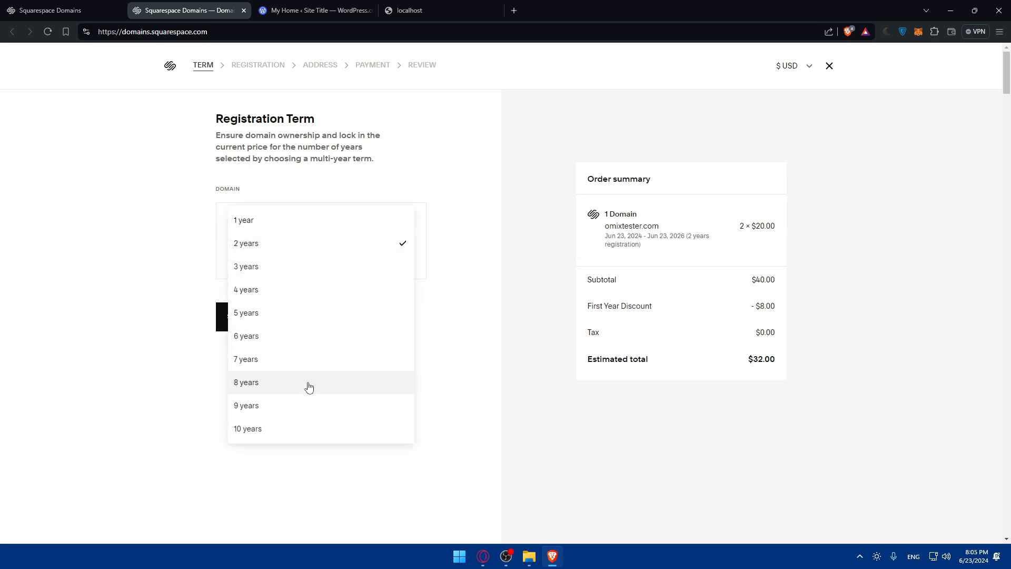
left_click(247, 429)
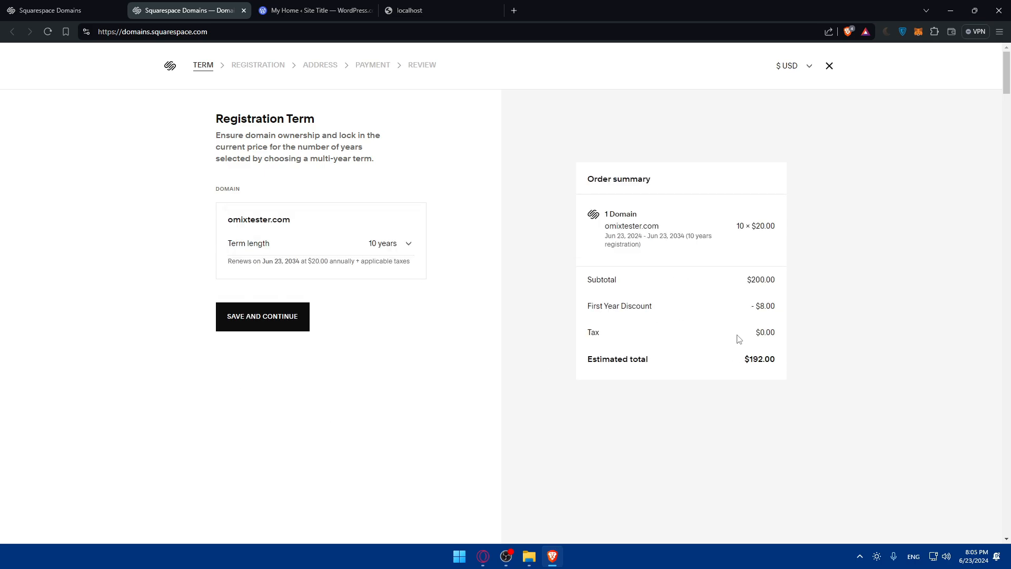
mouse_move(771, 308)
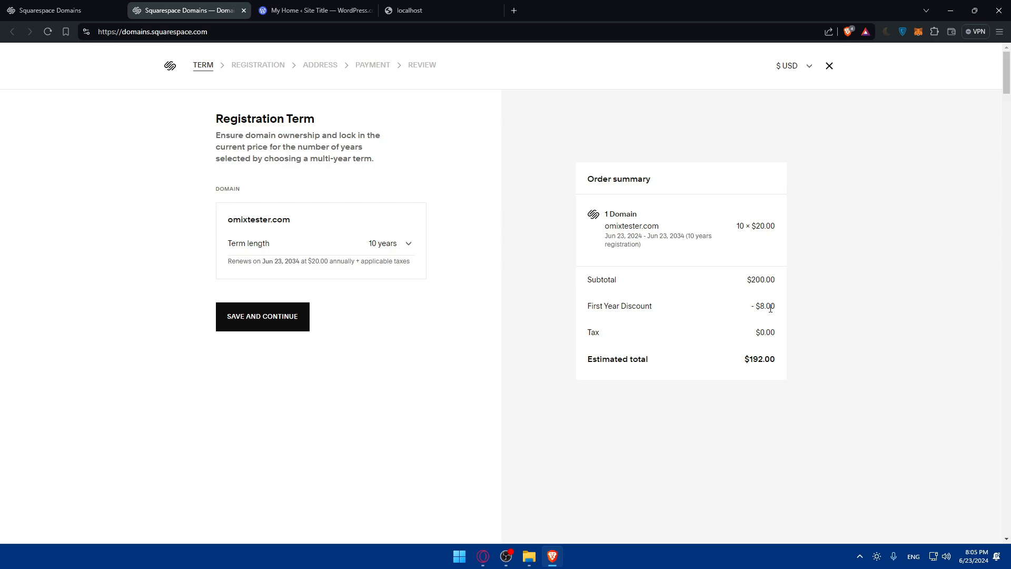
mouse_move(262, 321)
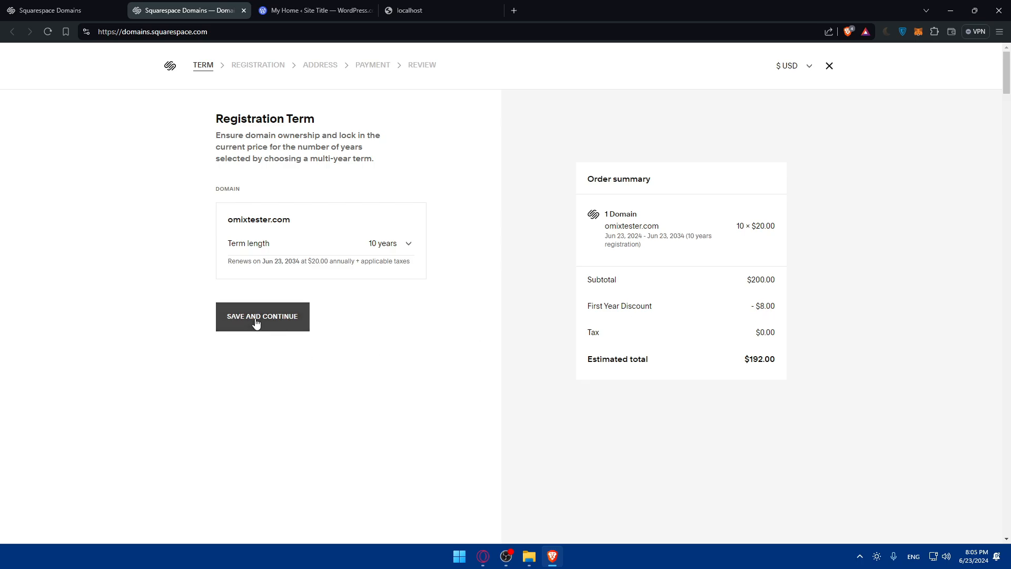
left_click(390, 244)
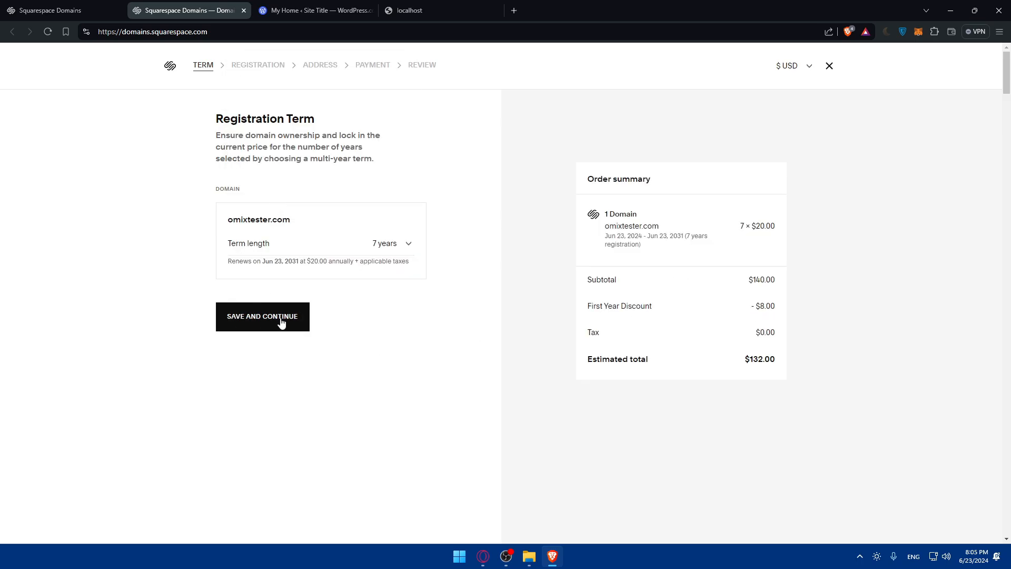
left_click(262, 316)
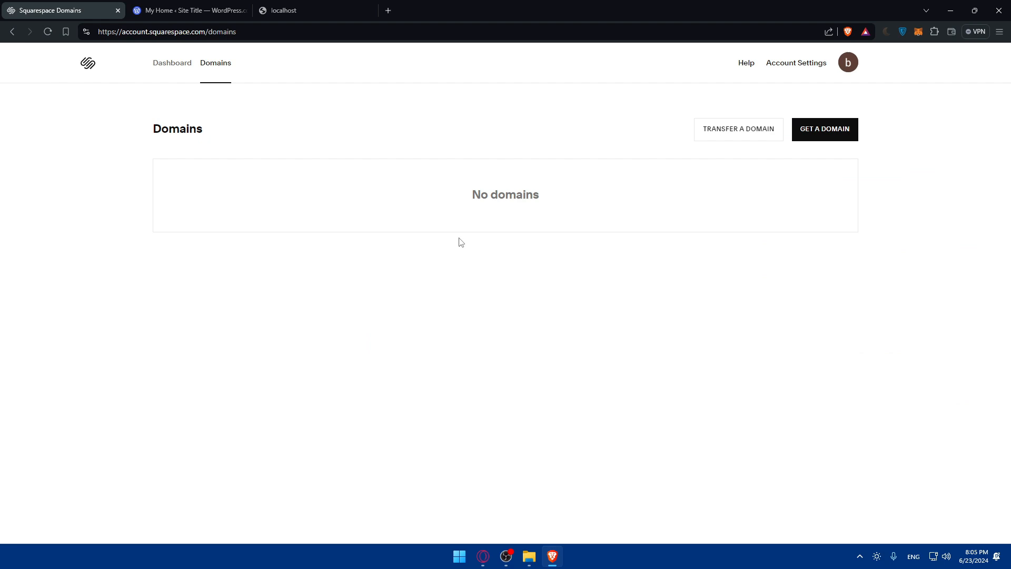
mouse_move(609, 395)
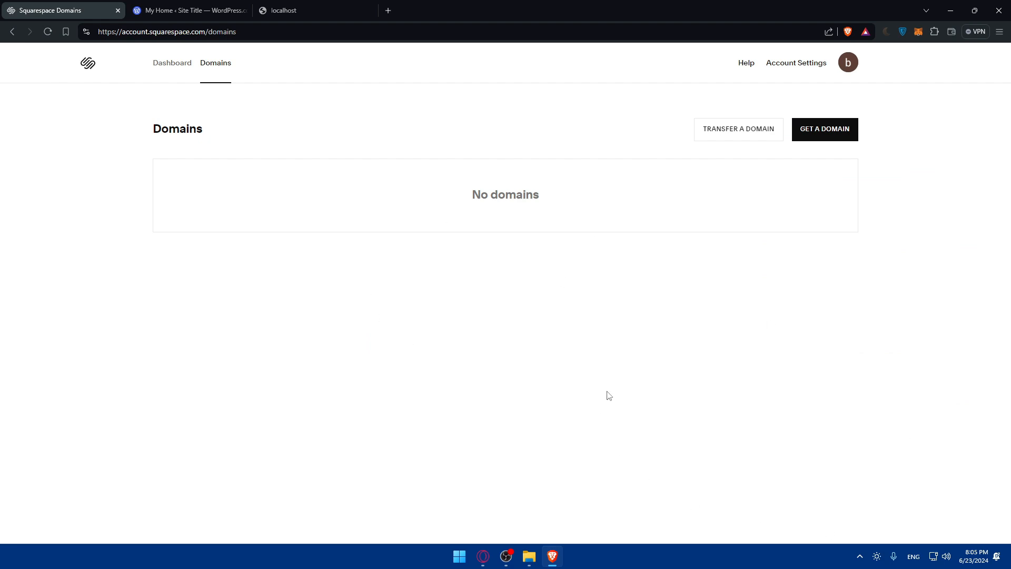
Start a transfer for omixtester.com and focus the Authorization Code field
type("omi")
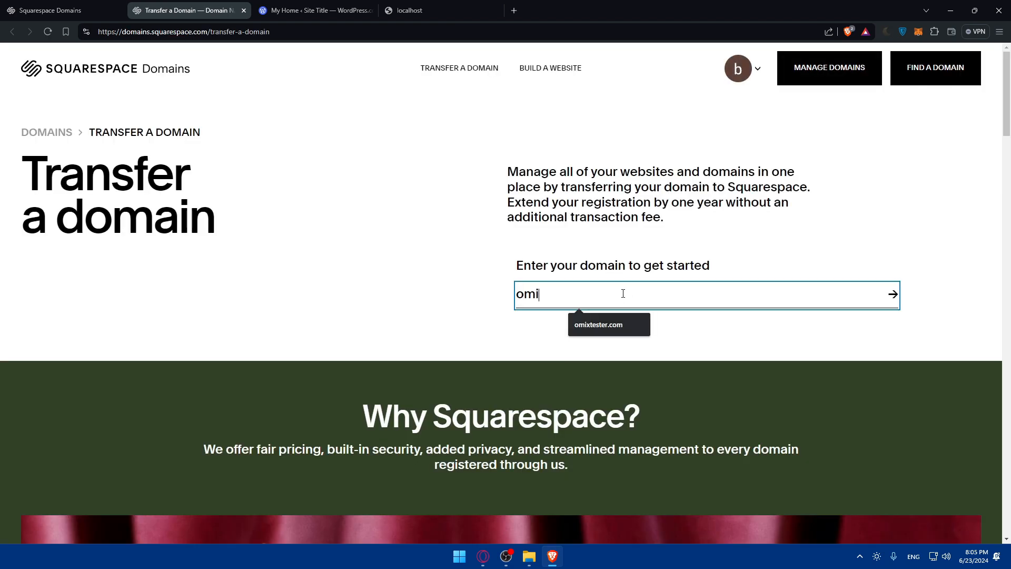
type("xteset")
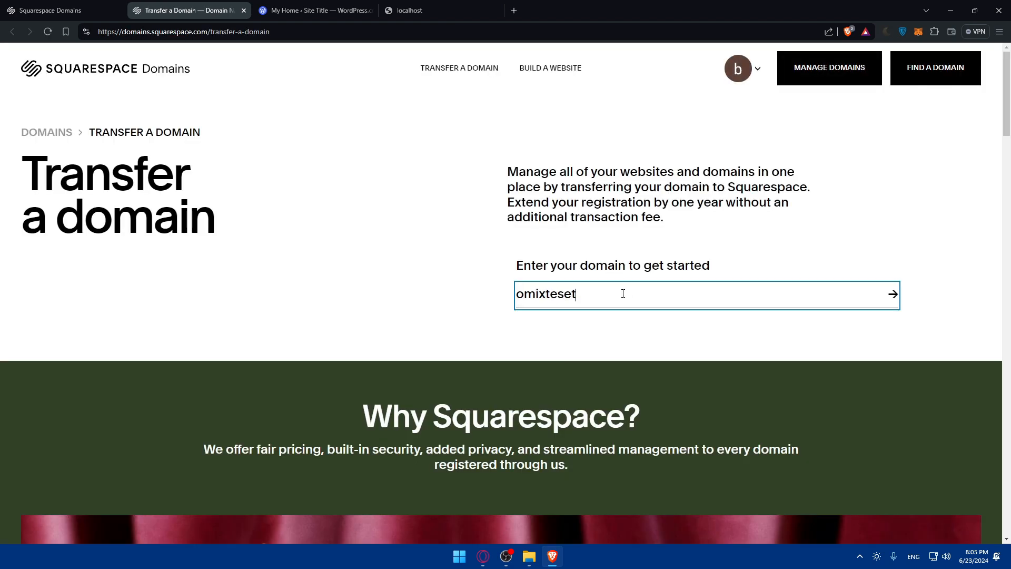
type("r")
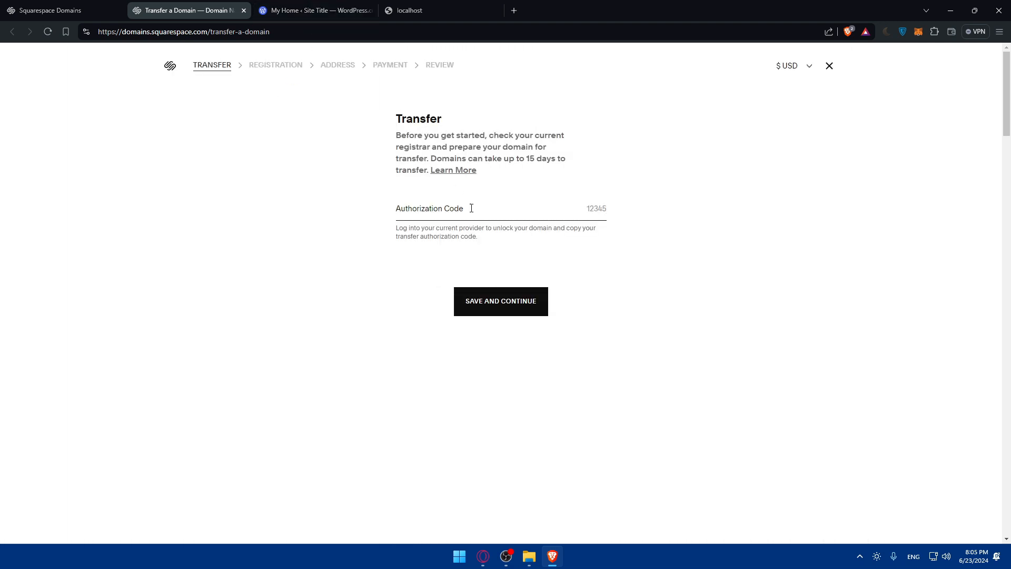
mouse_move(512, 223)
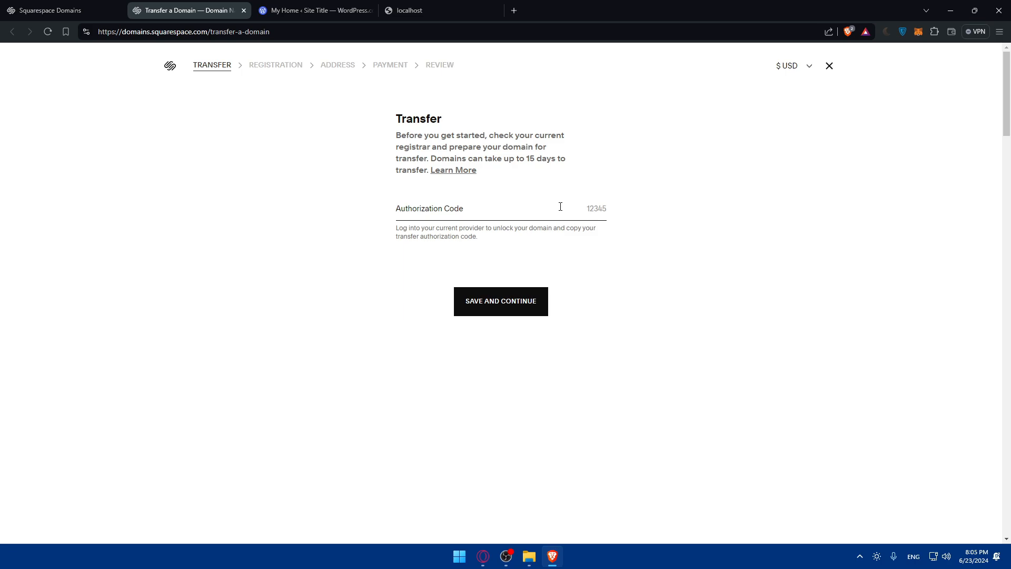
left_click(596, 208)
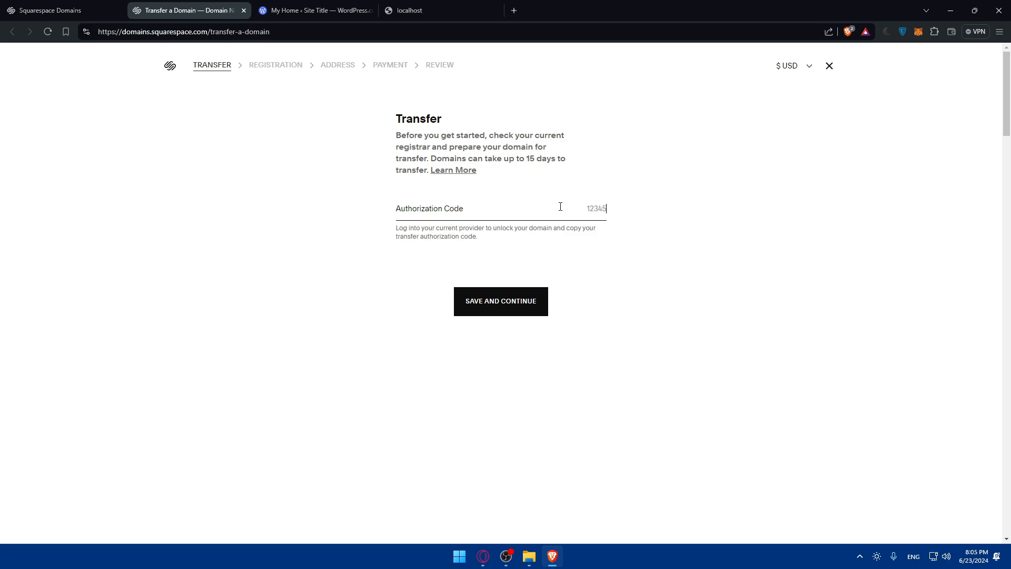
mouse_move(581, 200)
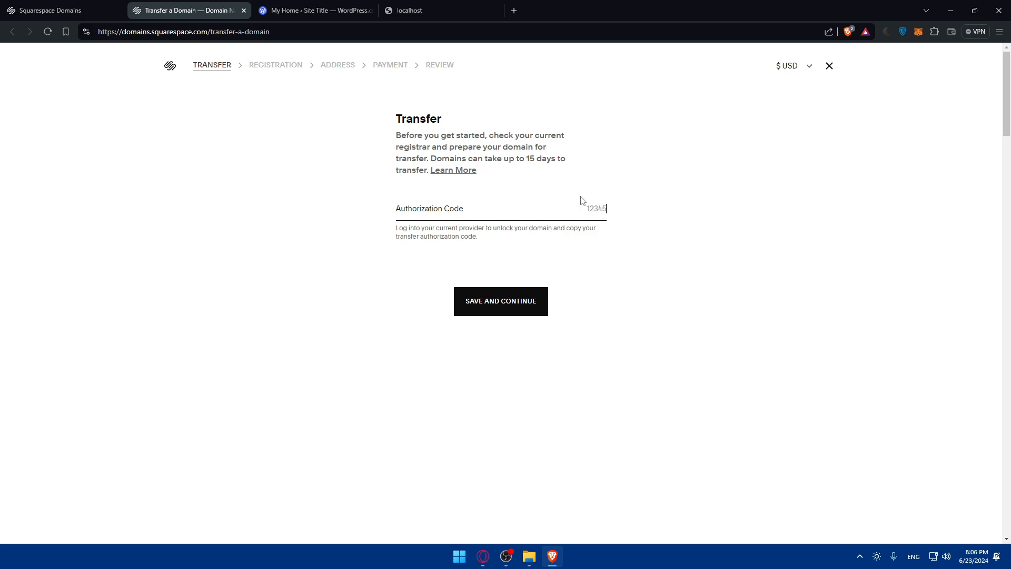
mouse_move(223, 70)
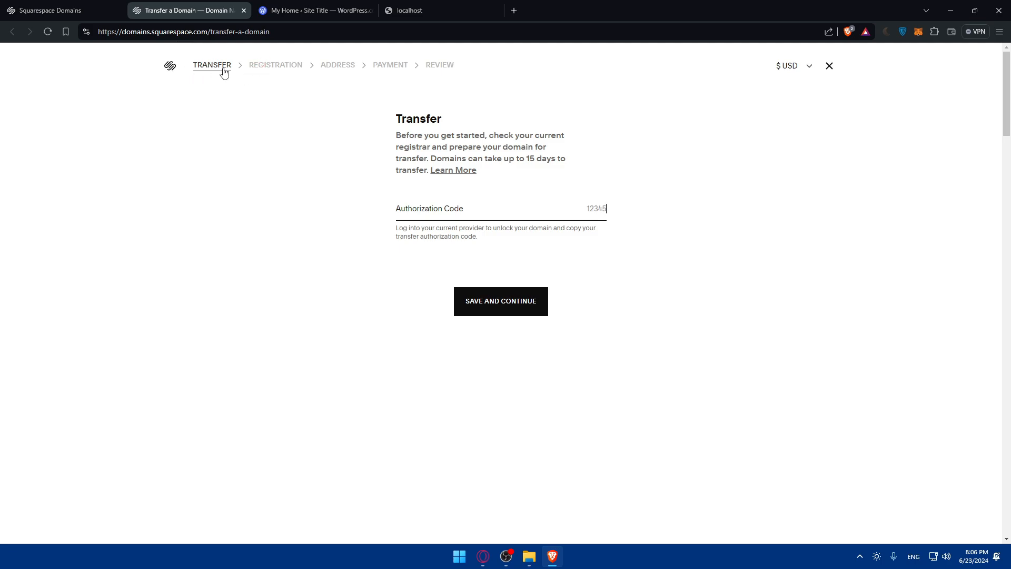
mouse_move(321, 82)
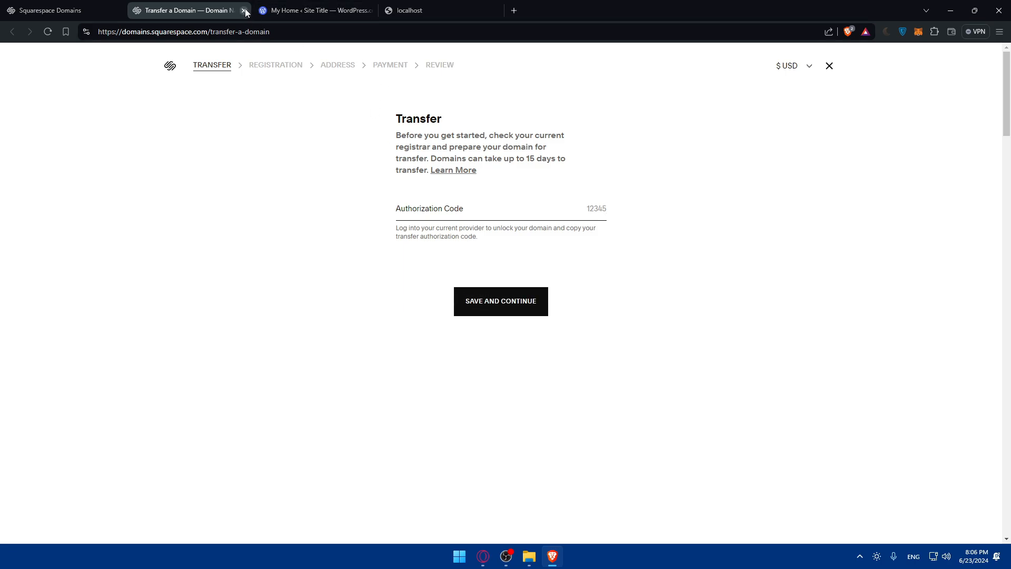
Close the transfer checkout tab and switch to the WordPress.com My Home dashboard
left_click(243, 10)
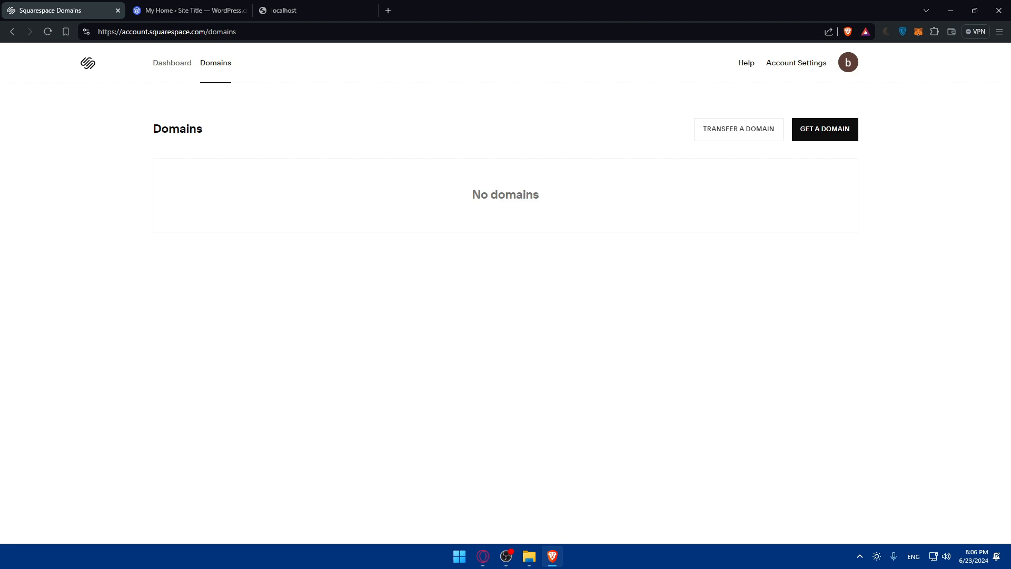
mouse_move(54, 88)
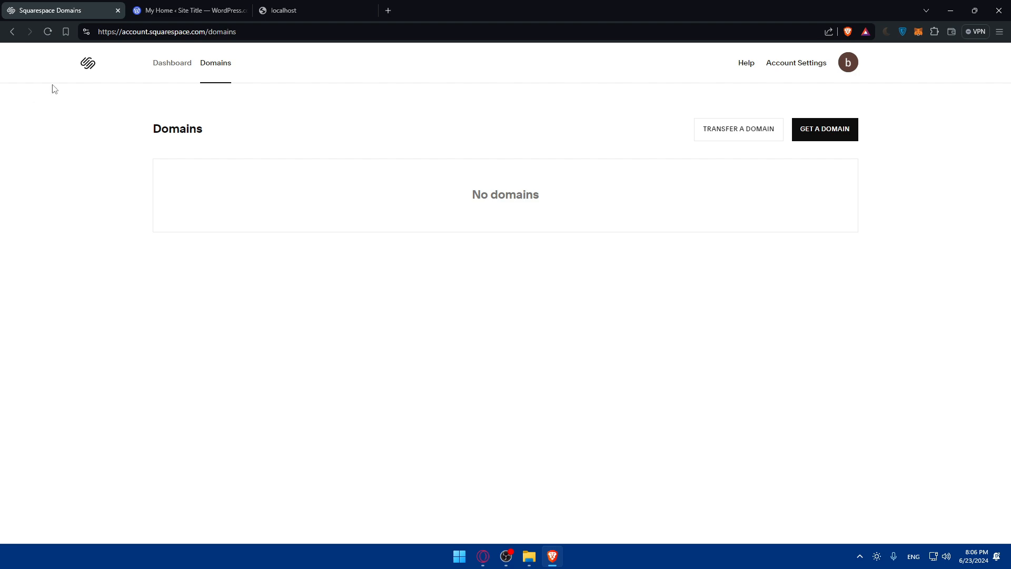
left_click(188, 11)
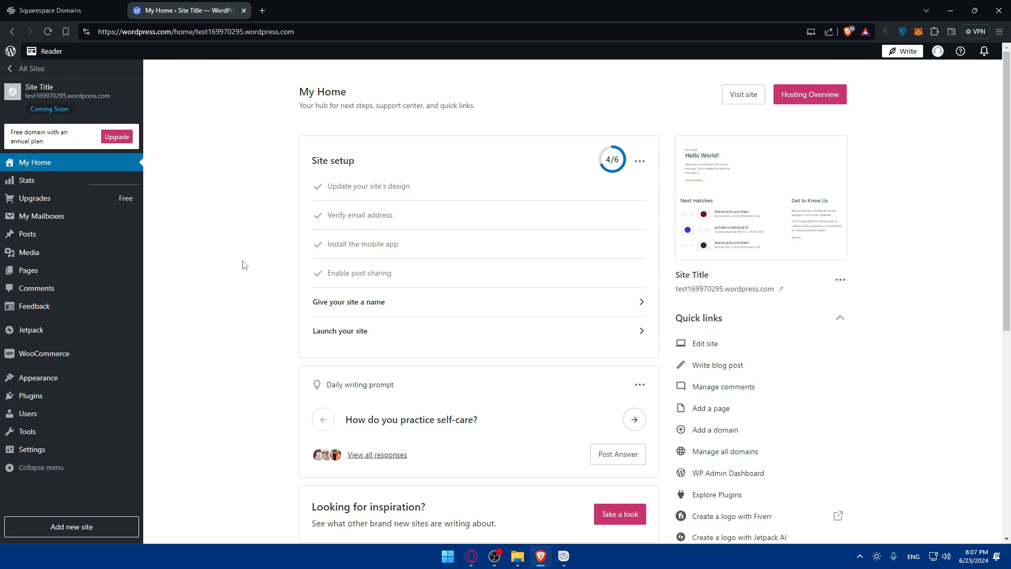
mouse_move(27, 431)
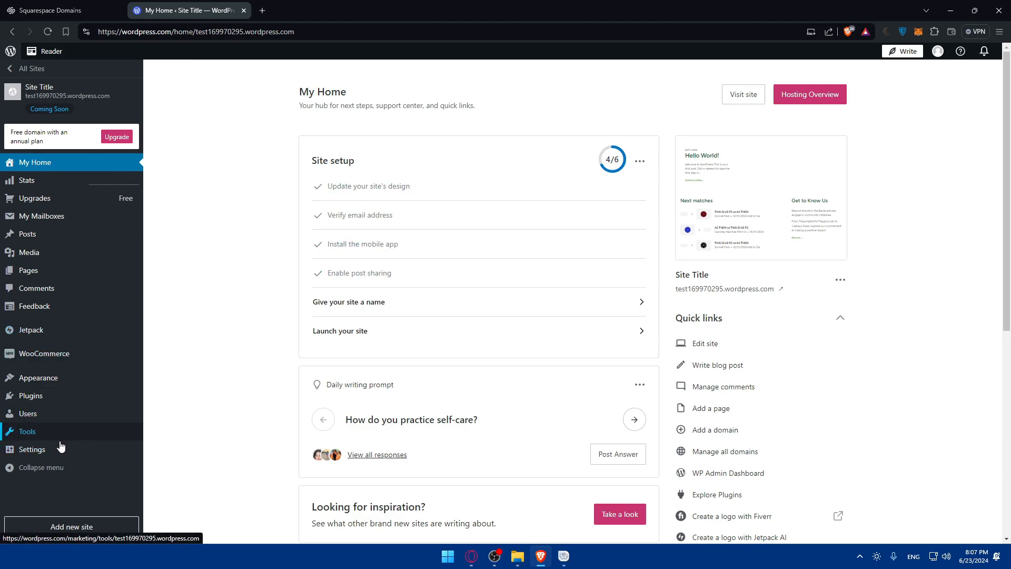
Search omixtester.com in Claim your domain, shown as recommended and free for the first year
left_click(31, 448)
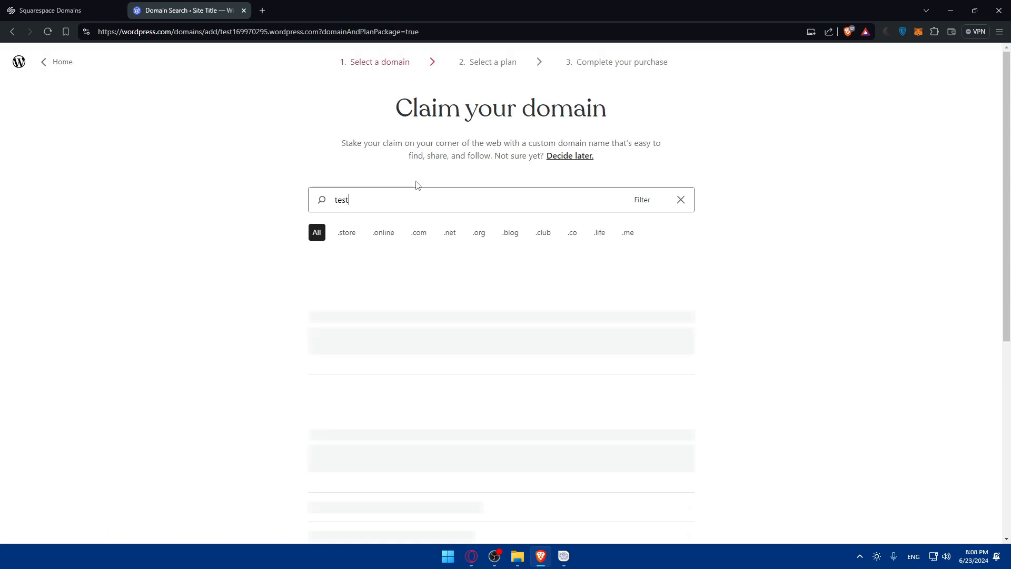
left_click(680, 199)
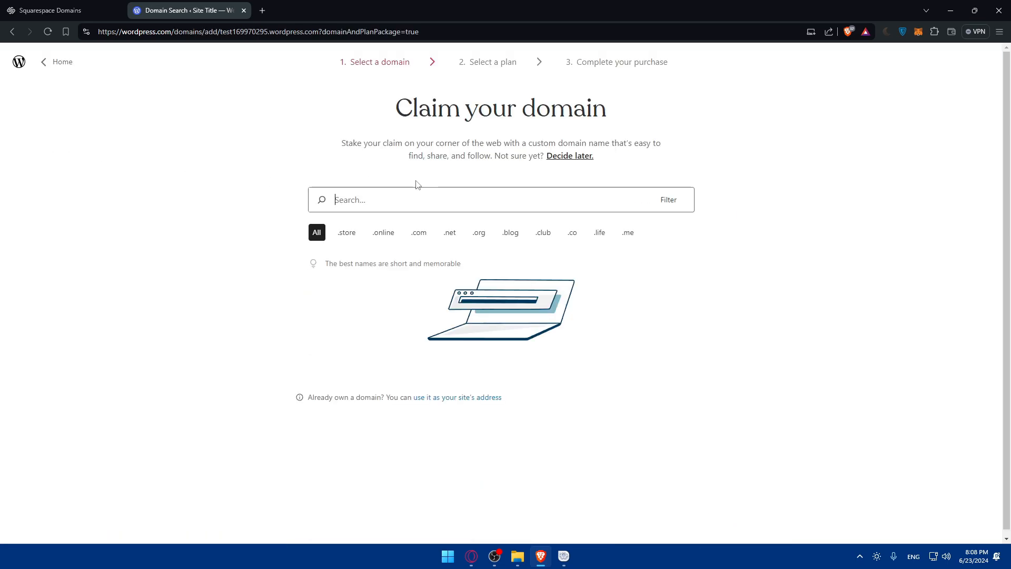
type("omixtester.com")
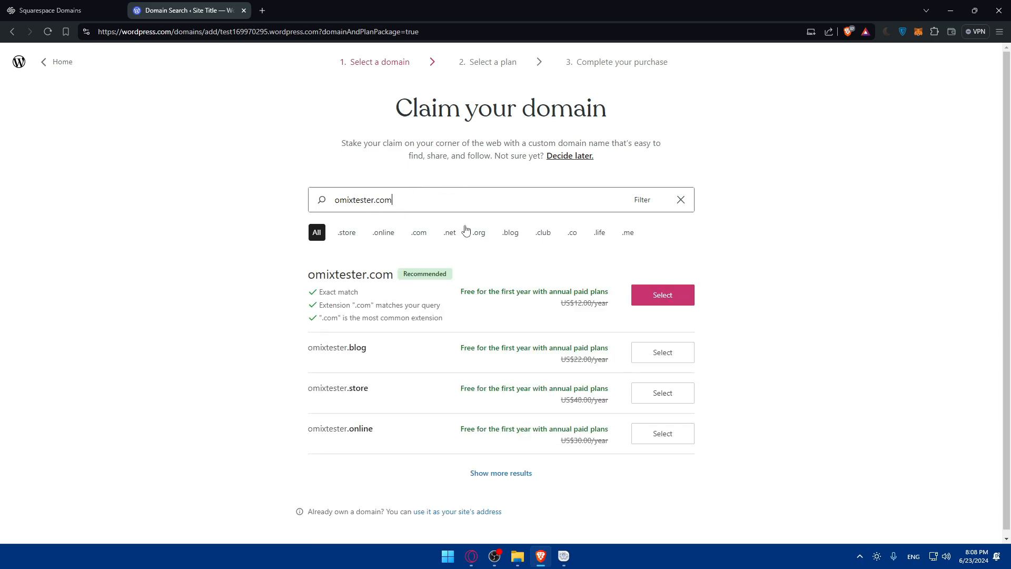
mouse_move(551, 314)
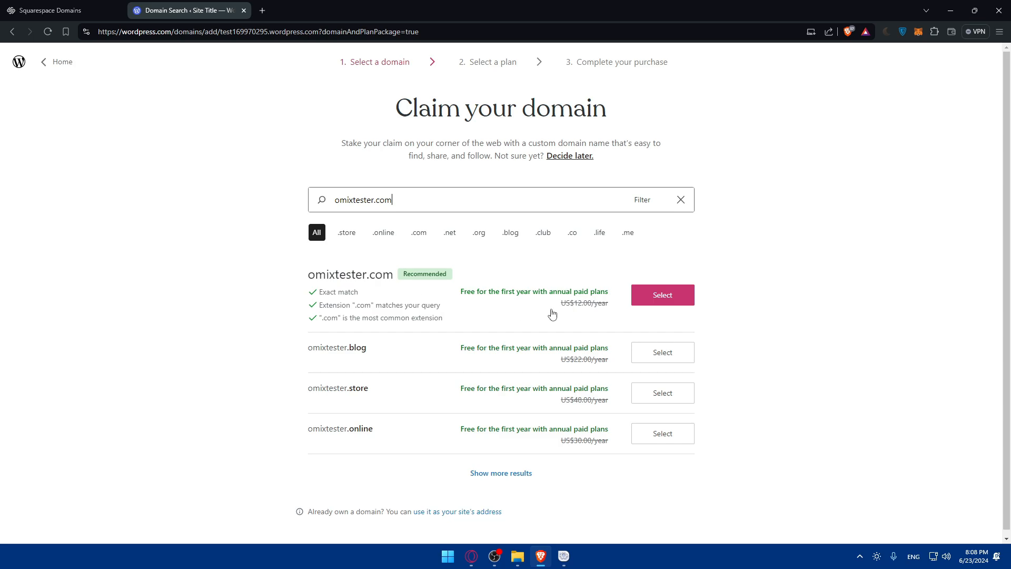
mouse_move(599, 309)
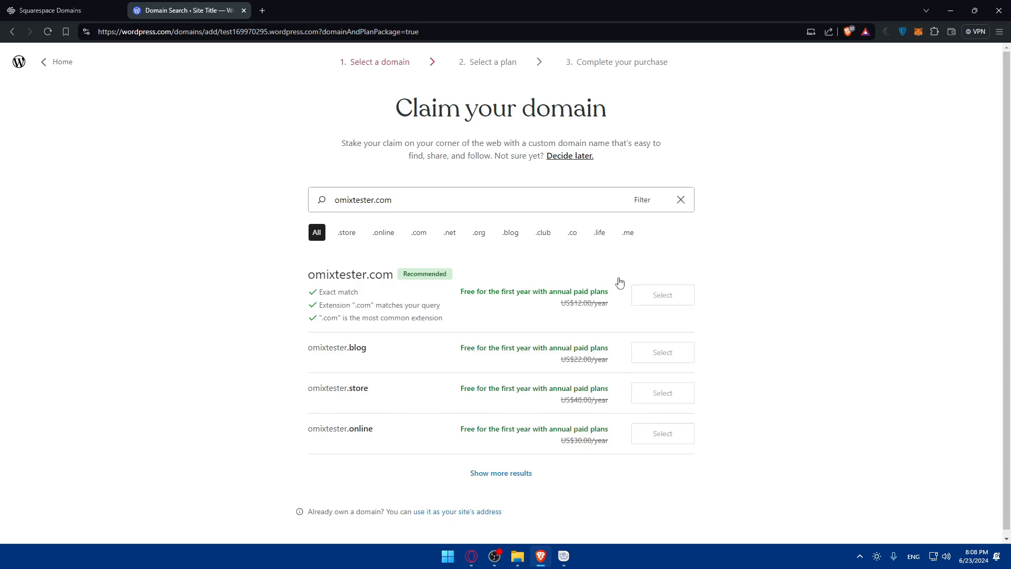
View the plans, then search omixtest.com to find it already registered before returning to My Home
left_click(662, 295)
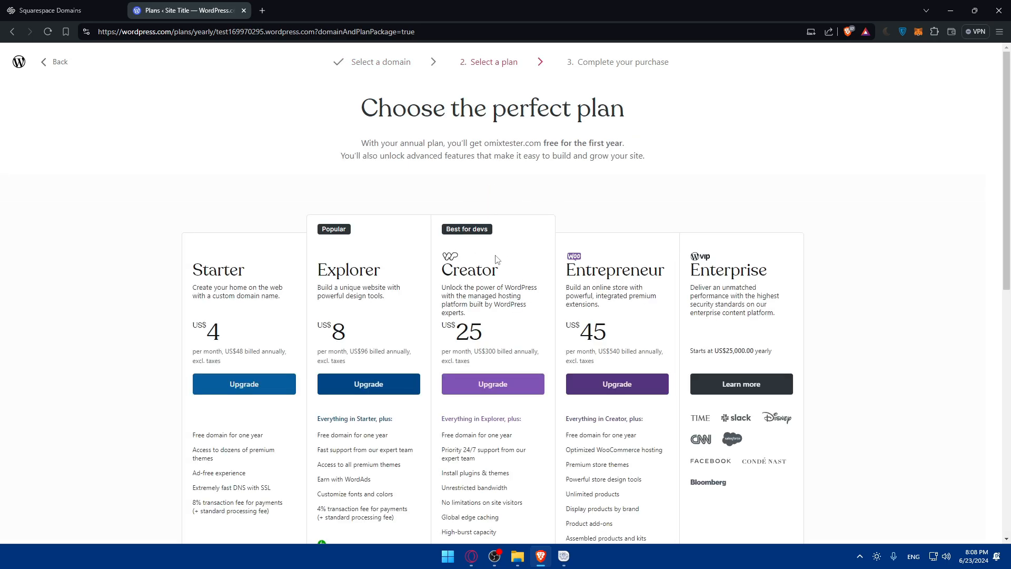
scroll("down", 3)
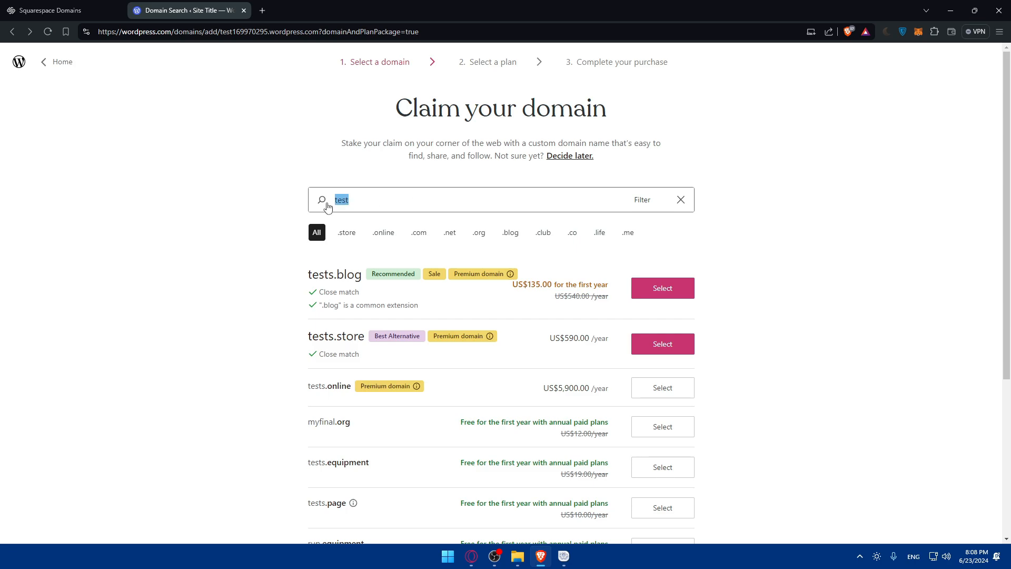
type("omixt")
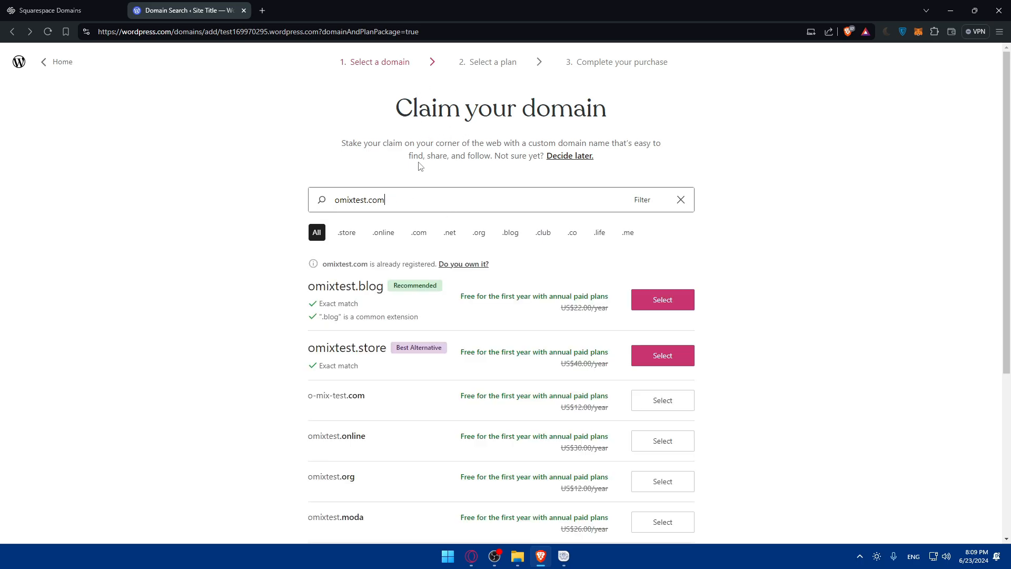
mouse_move(445, 321)
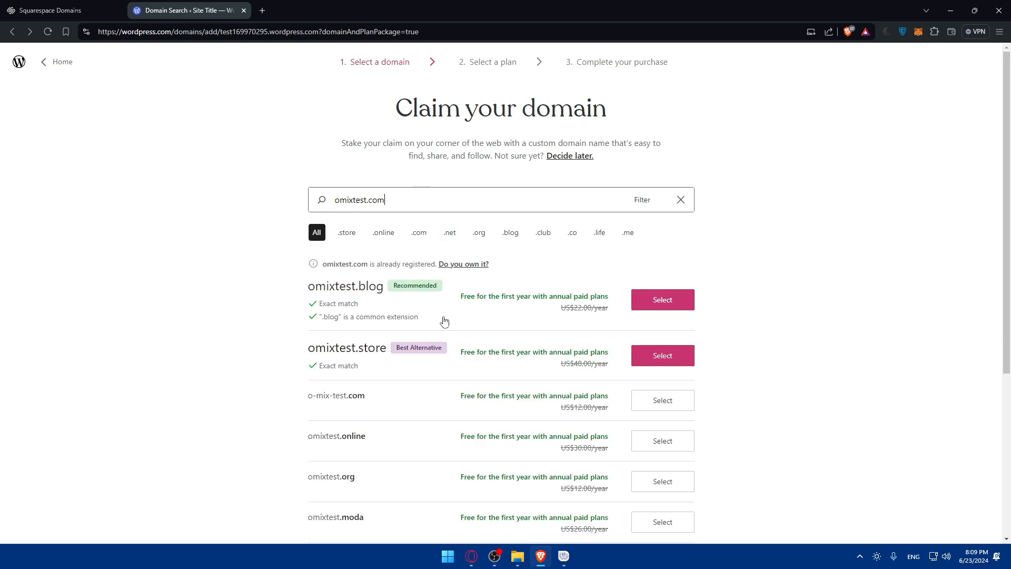
scroll("down", 3)
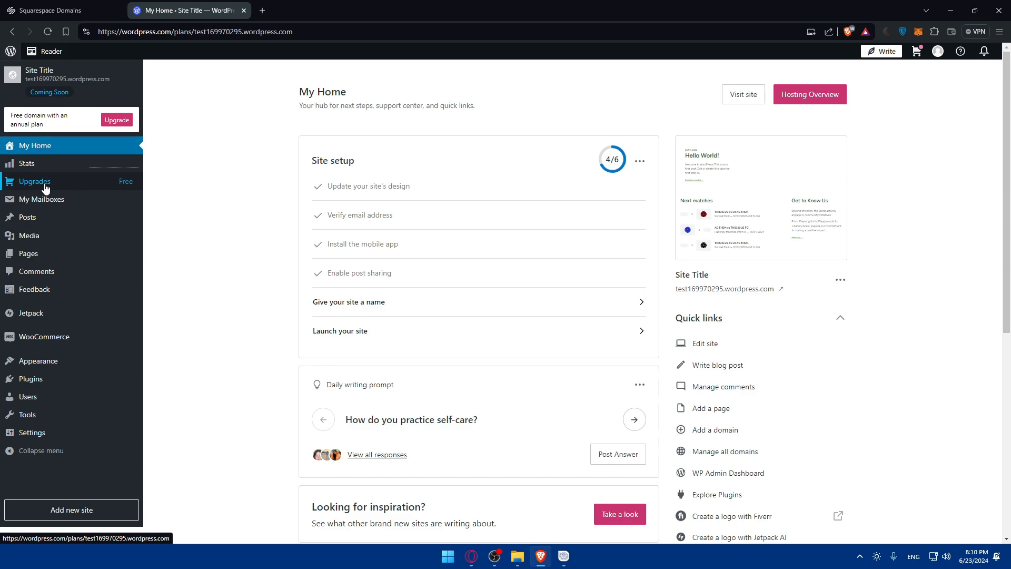
From Upgrades > Domains, submit omixtest.com under 'Use a domain I own' to see transfer or connect options
left_click(35, 181)
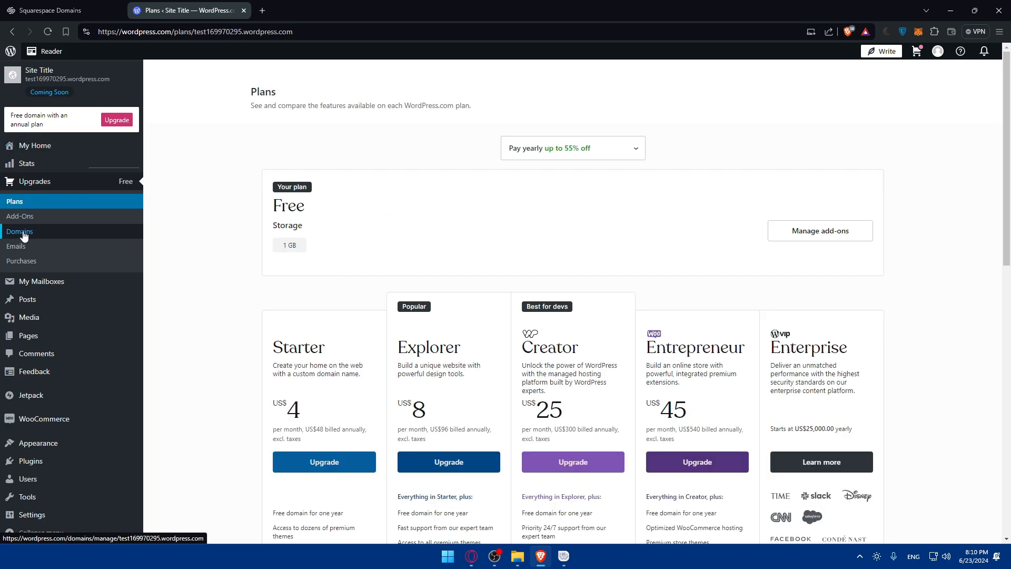
left_click(19, 231)
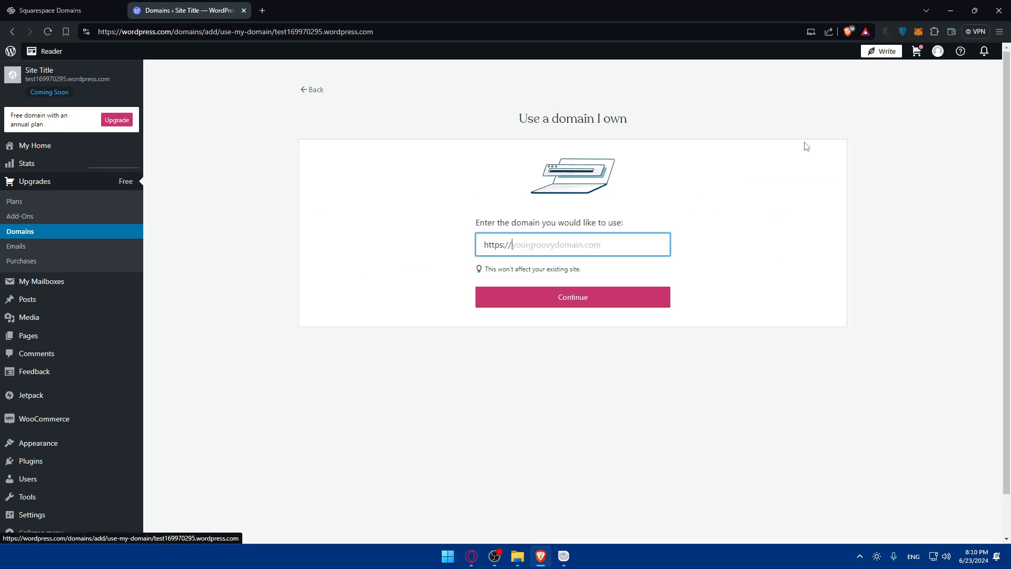
type("o")
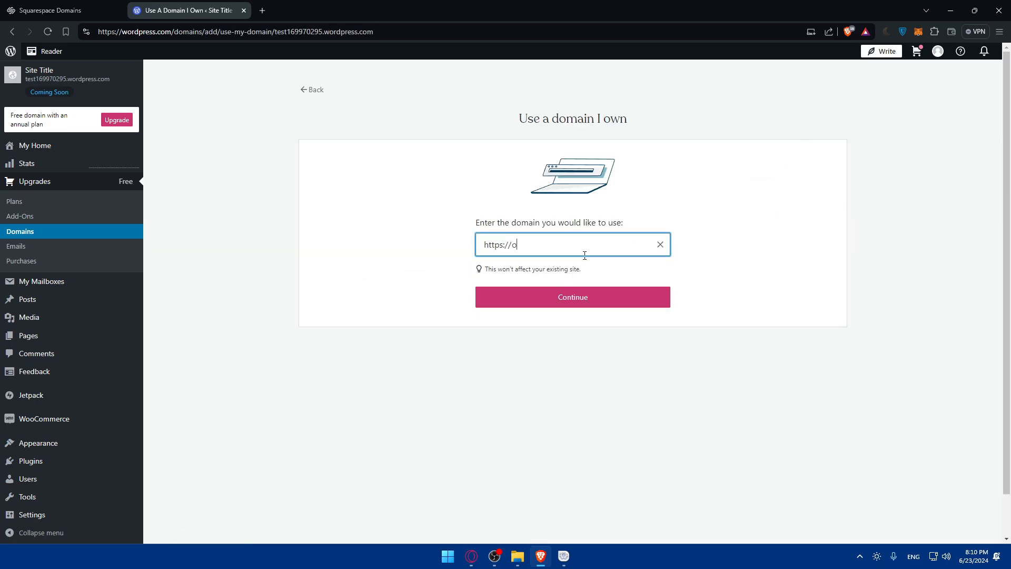
type("mixtest.com")
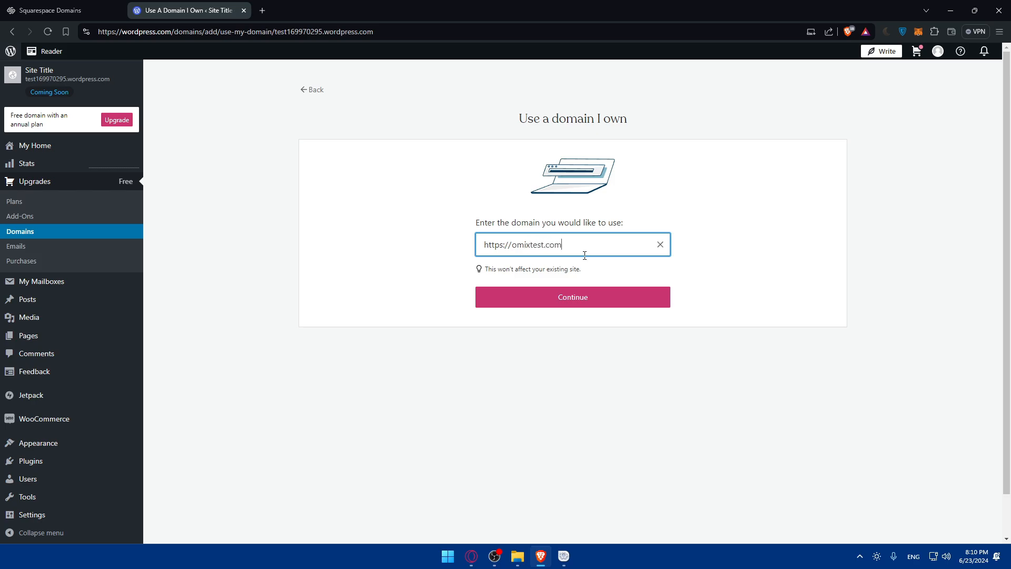
left_click(572, 297)
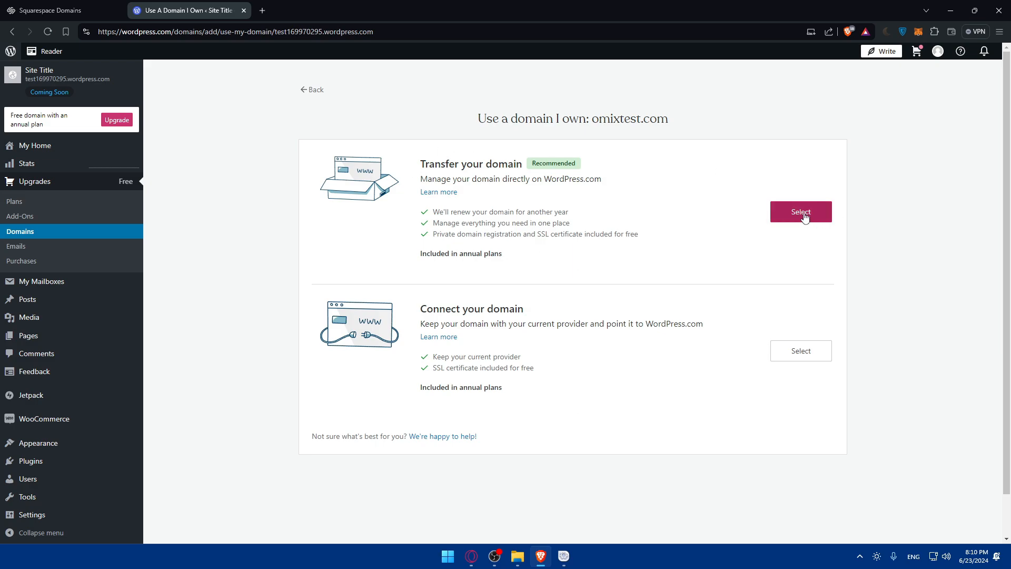
mouse_move(647, 204)
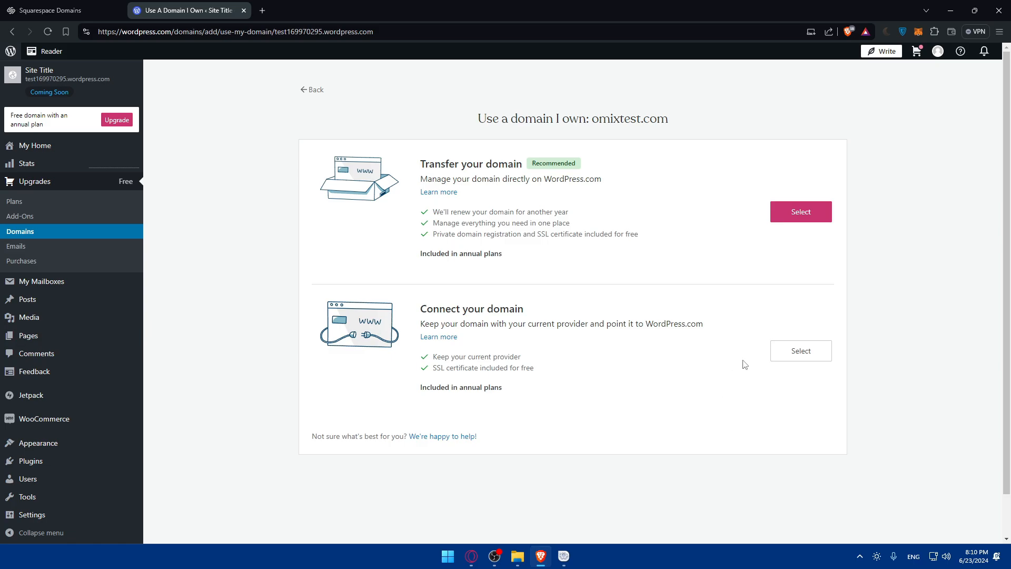
Select Connect your domain for omixtest.com, then leave checkout via Empty cart
left_click(800, 349)
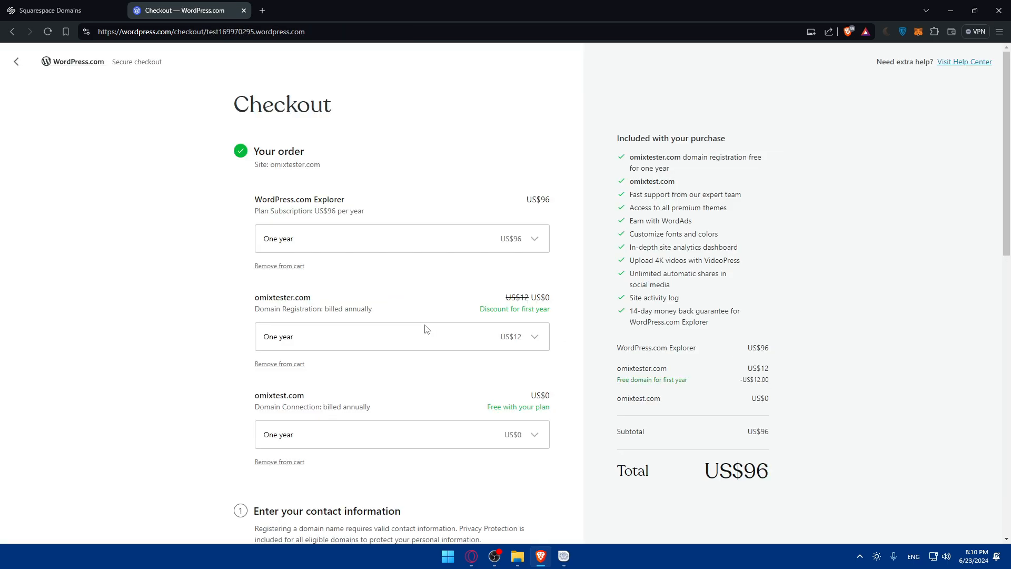
scroll("down", 3)
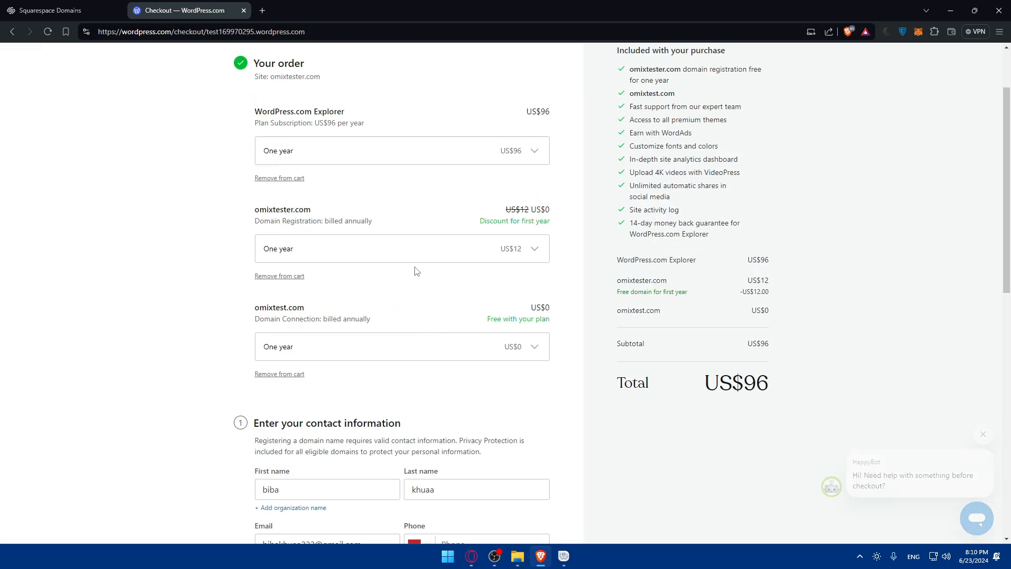
left_click(400, 346)
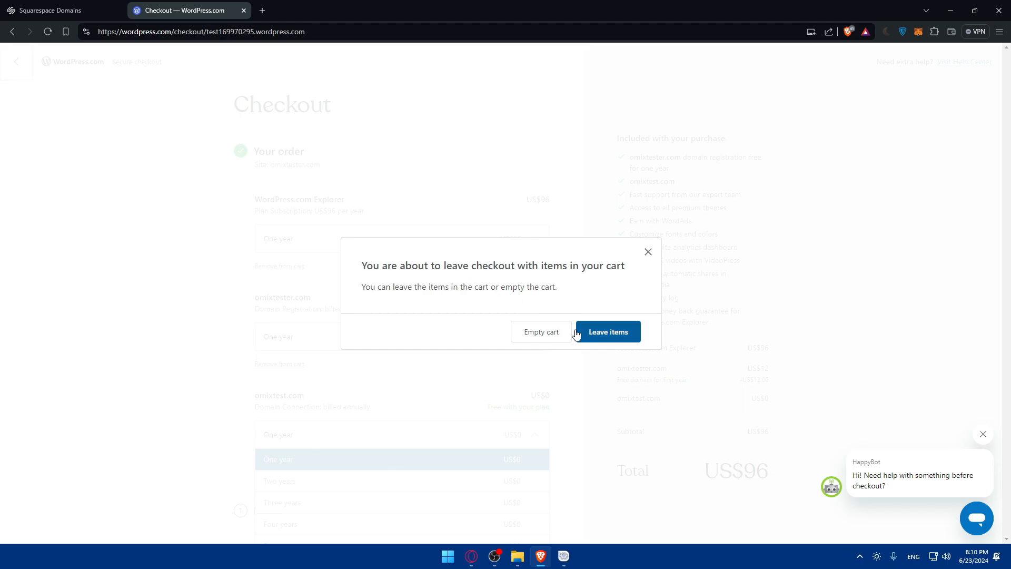
left_click(607, 332)
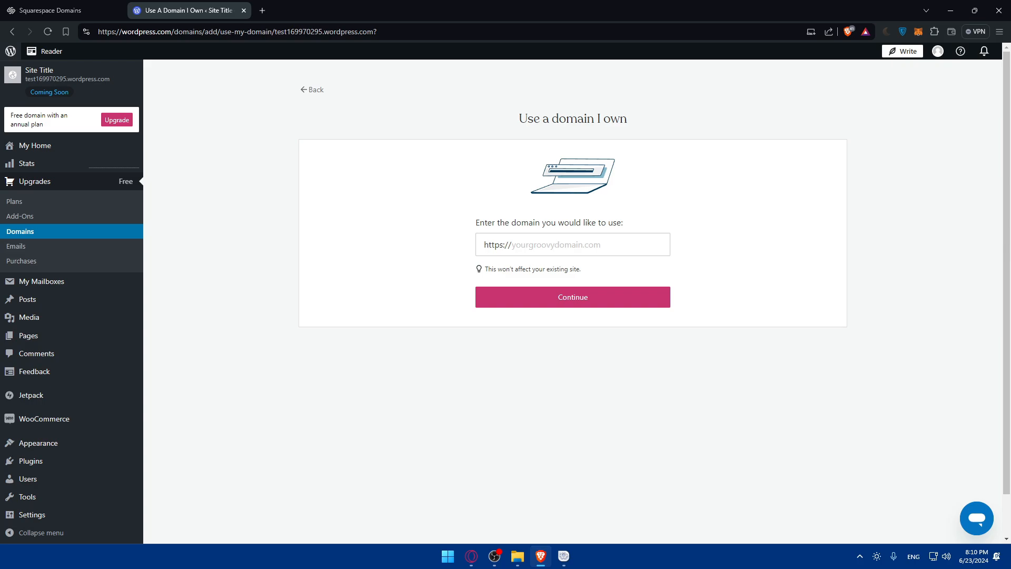
left_click(58, 11)
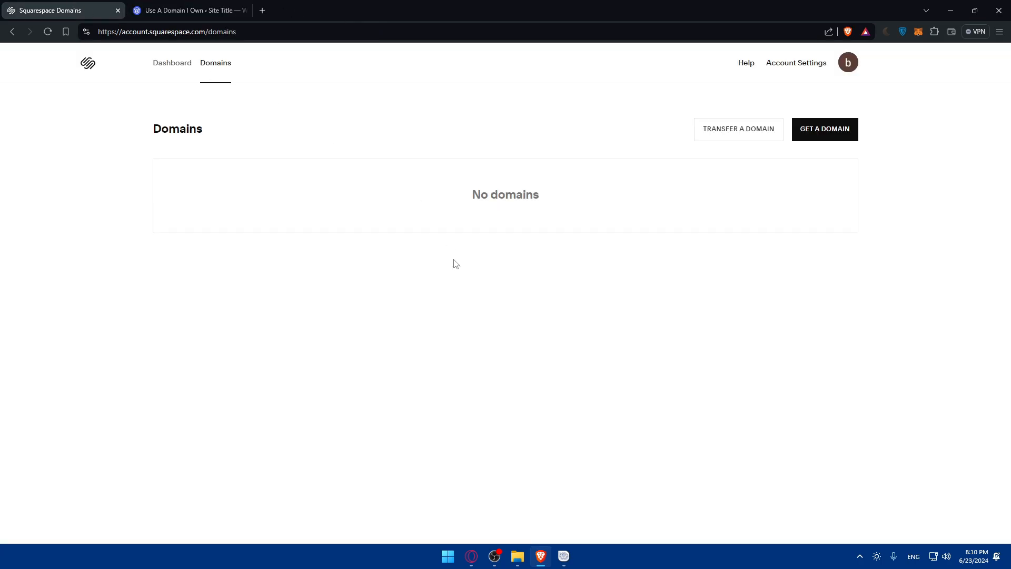
mouse_move(826, 180)
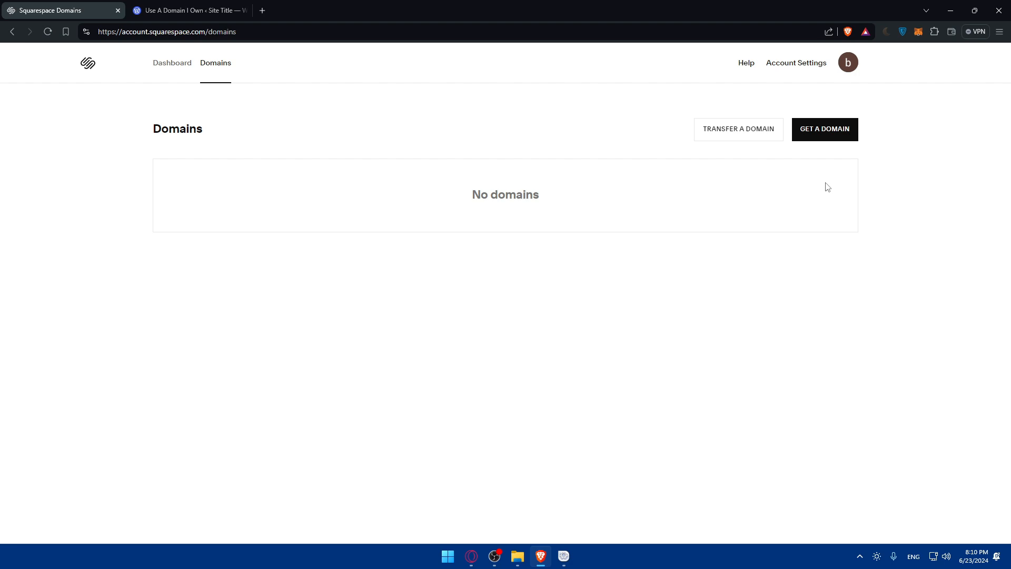
mouse_move(755, 192)
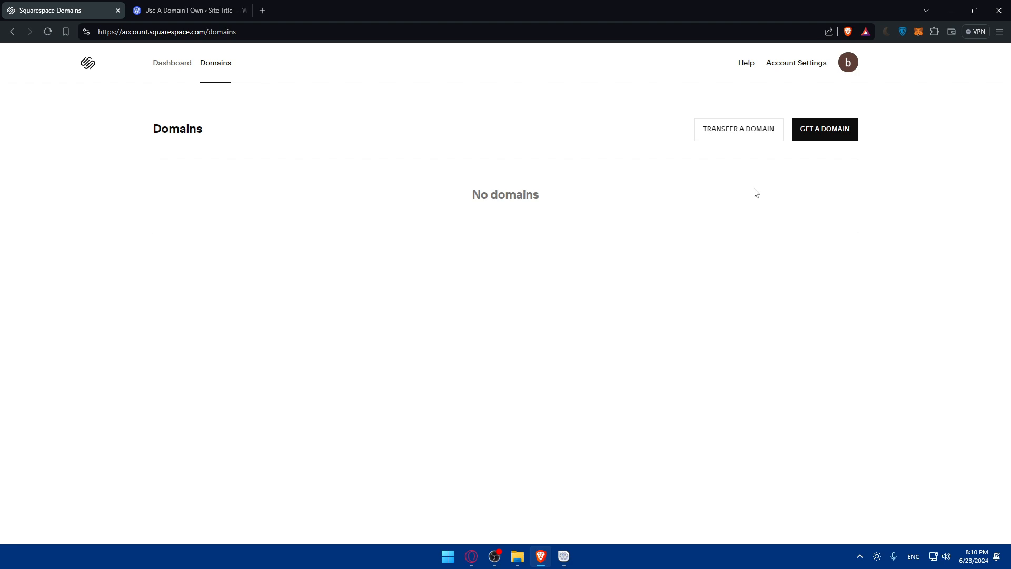
left_click(187, 11)
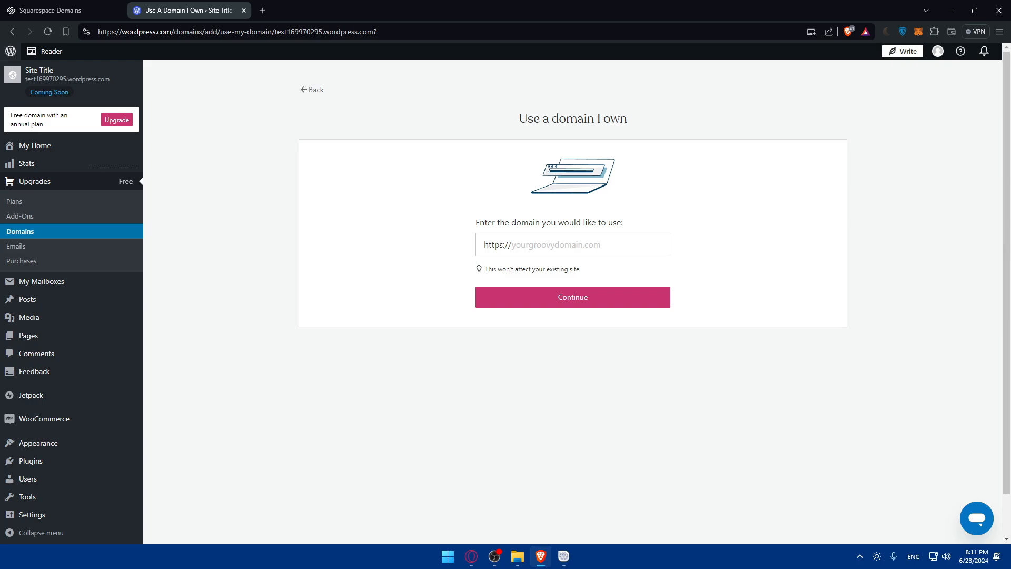
mouse_move(766, 271)
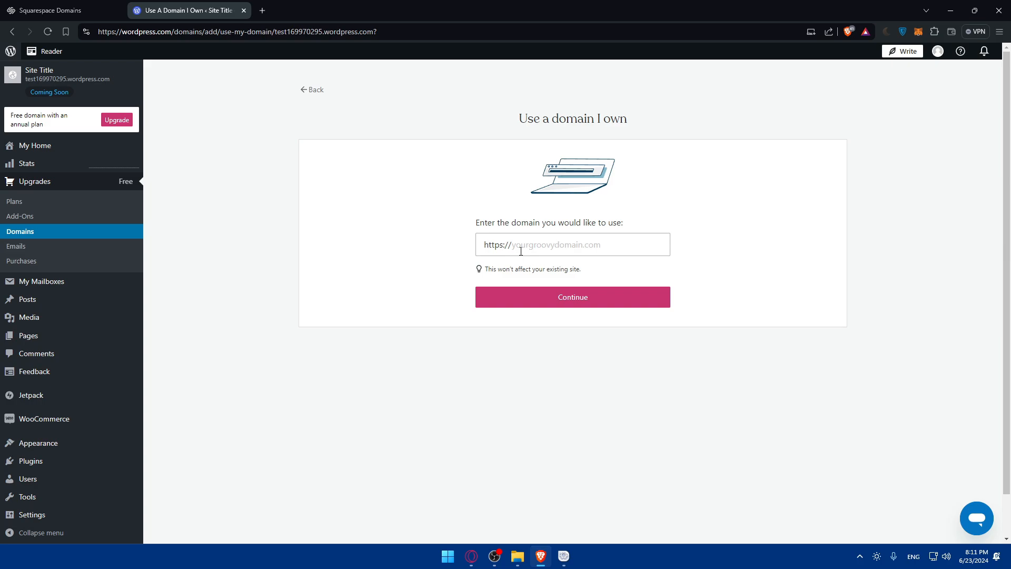
left_click(572, 244)
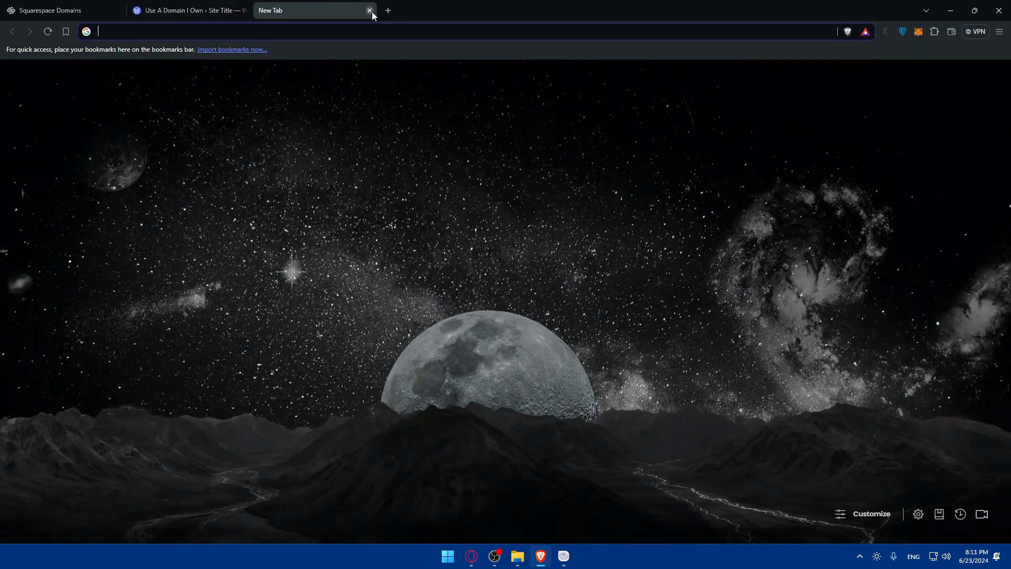
left_click(369, 10)
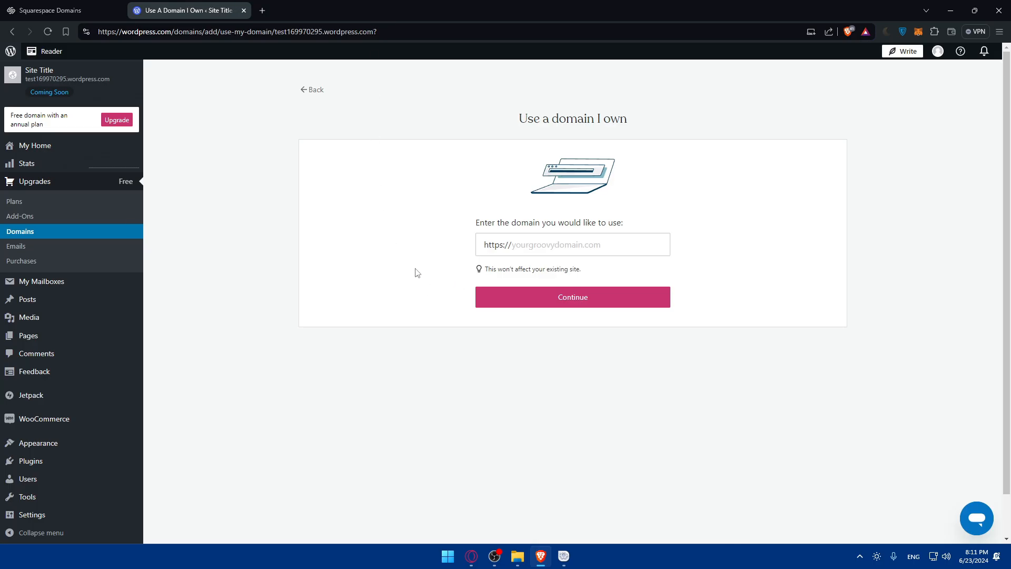
mouse_move(82, 190)
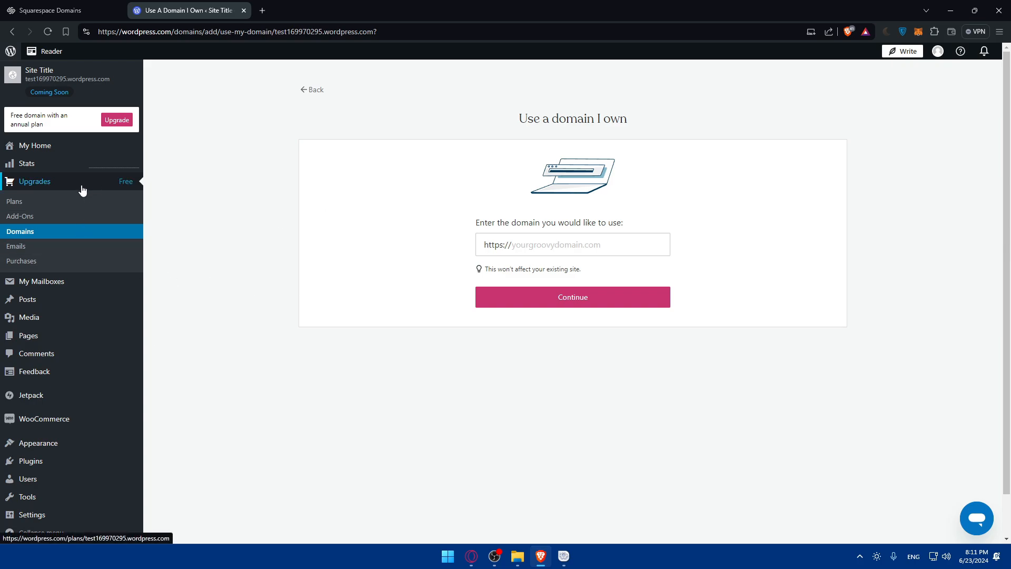